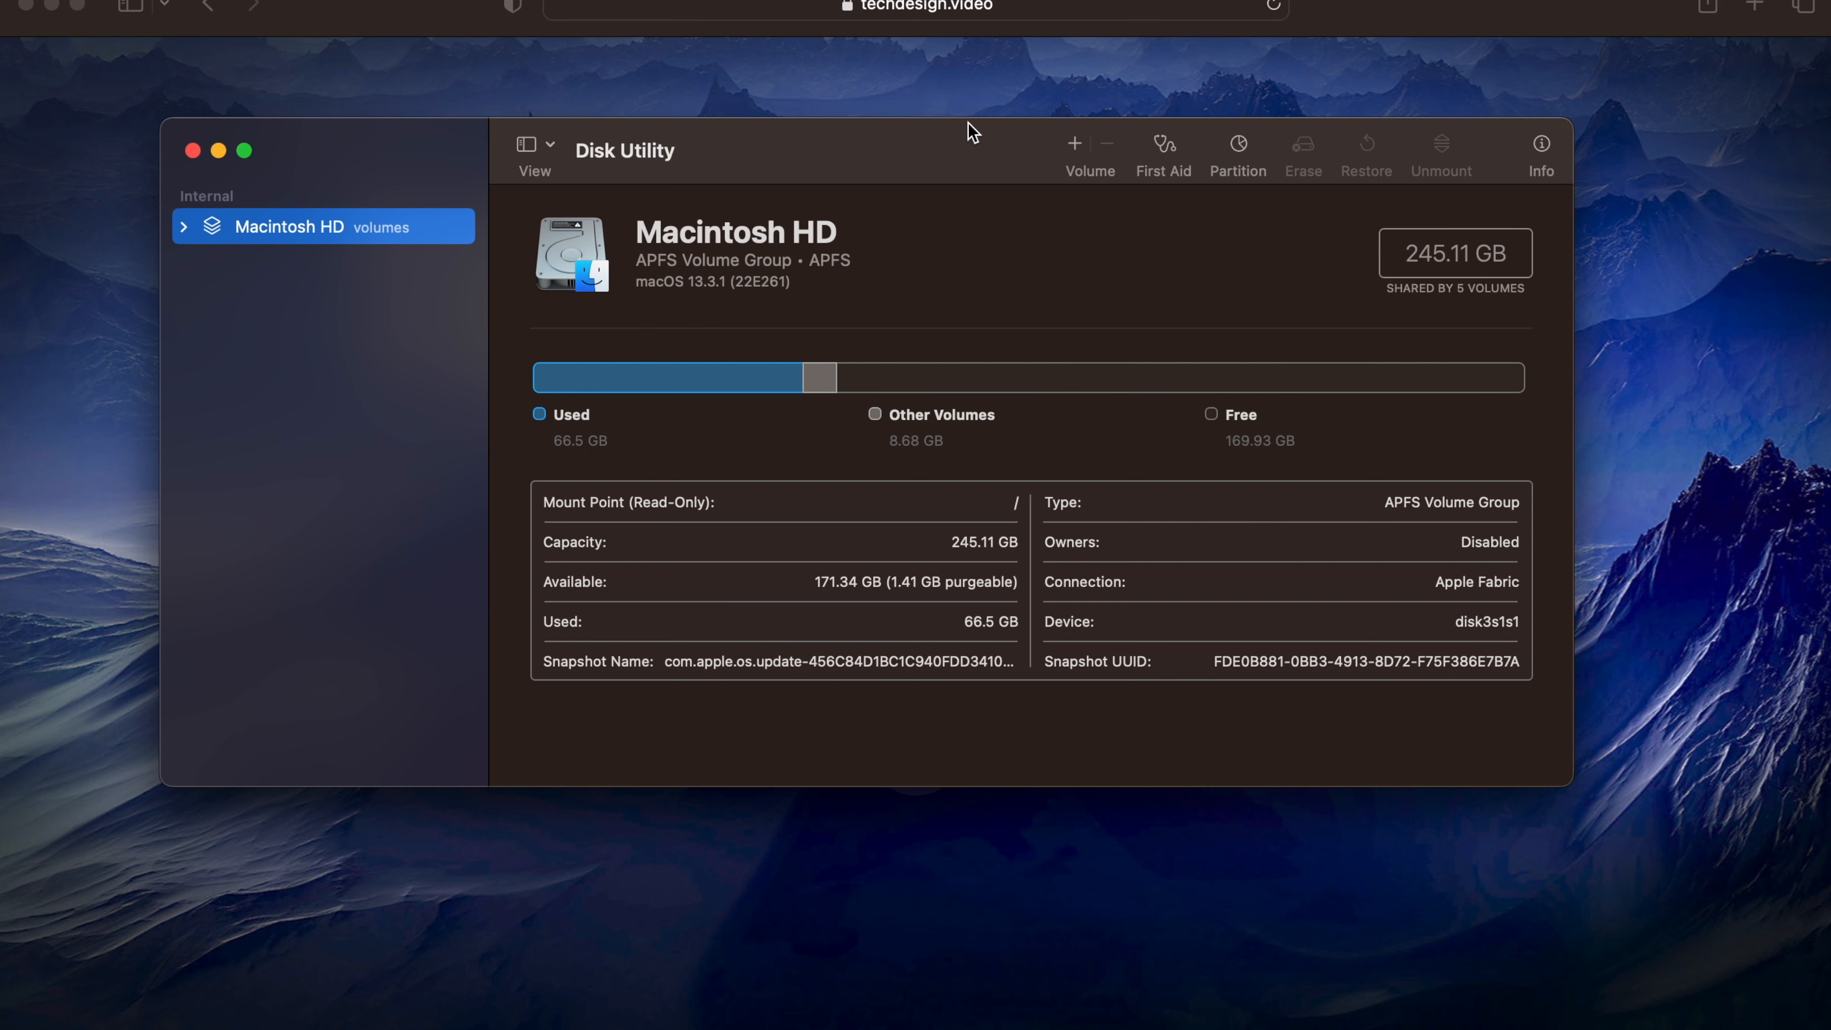
pyautogui.moveTo(698, 386)
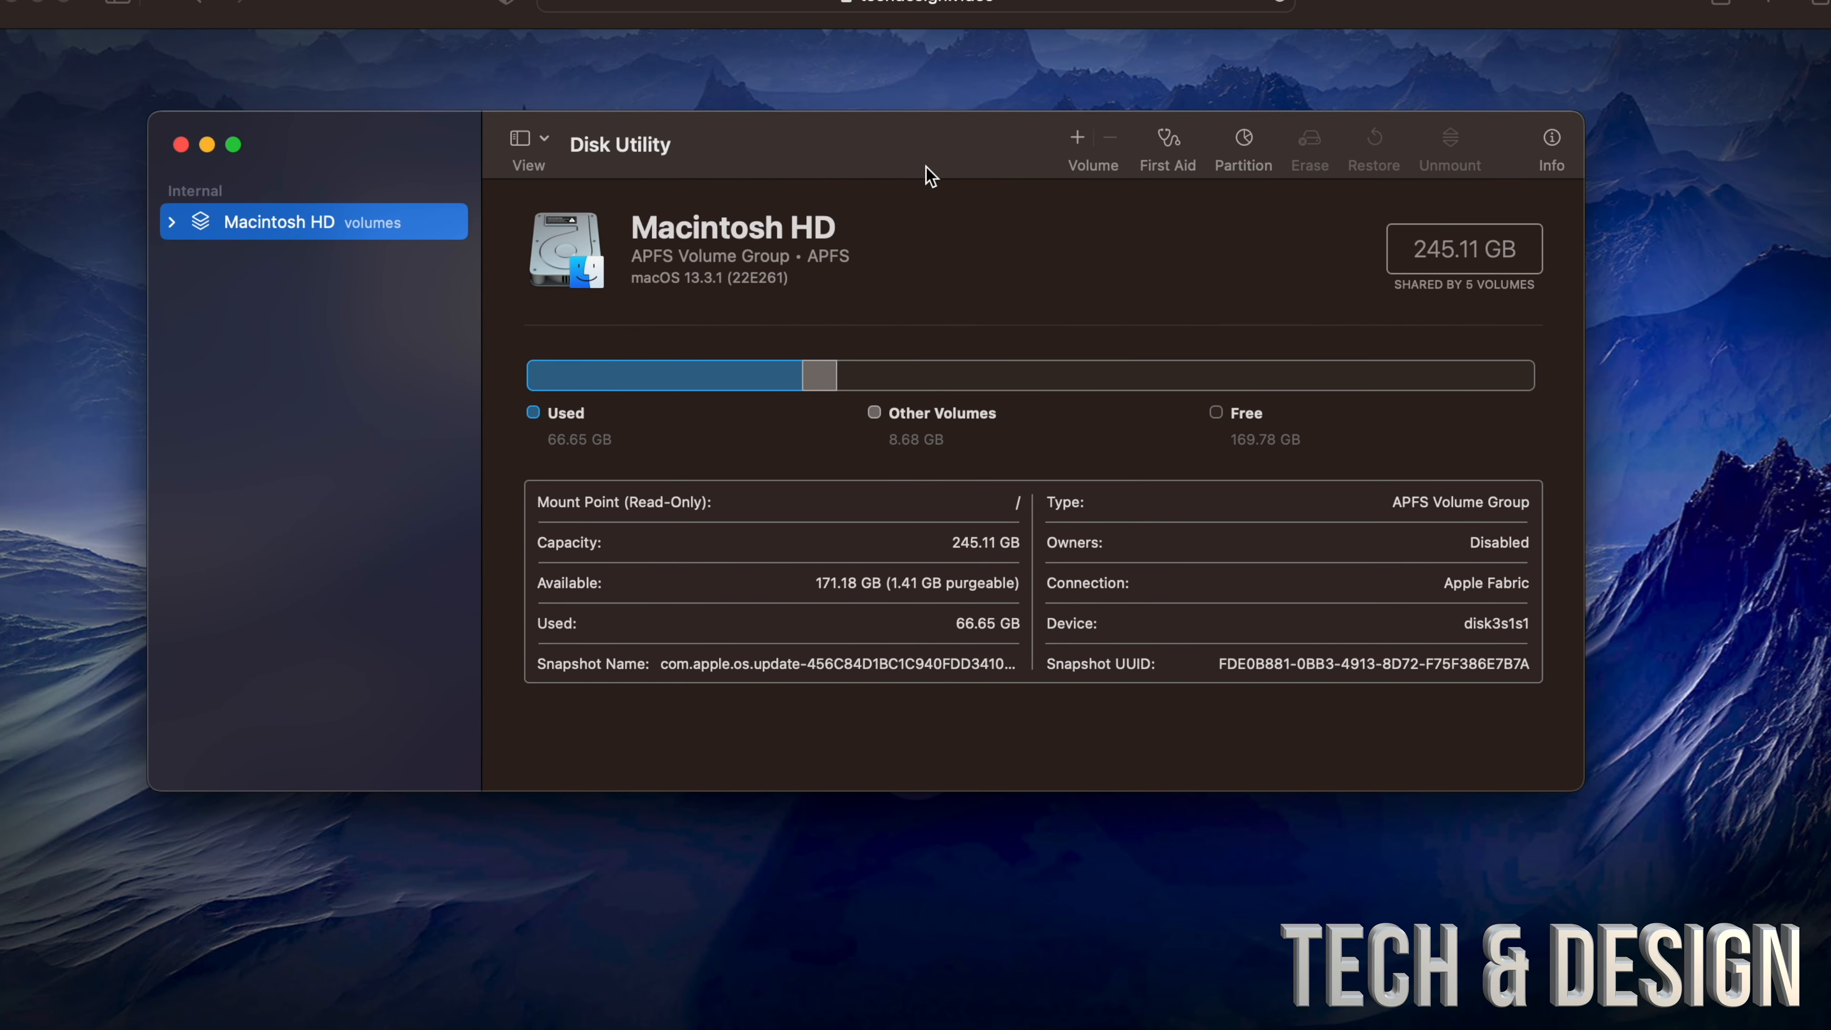
pyautogui.moveTo(992, 198)
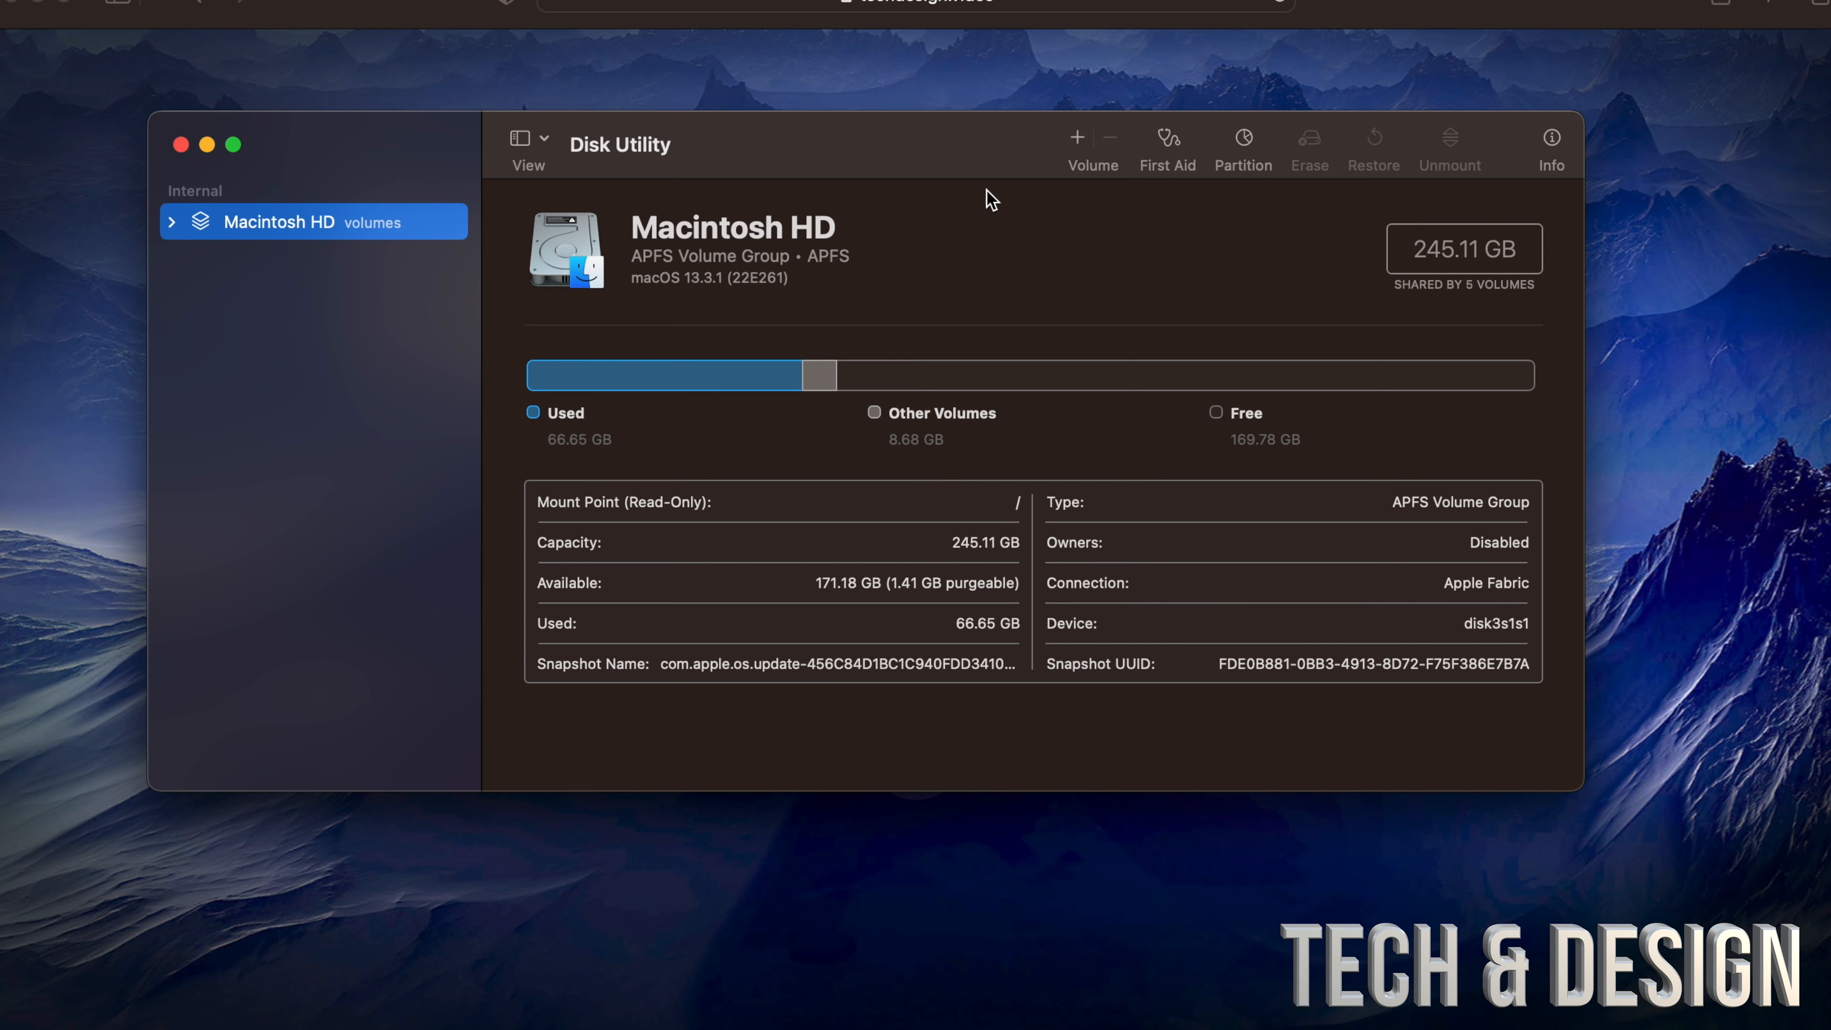
pyautogui.moveTo(1084, 305)
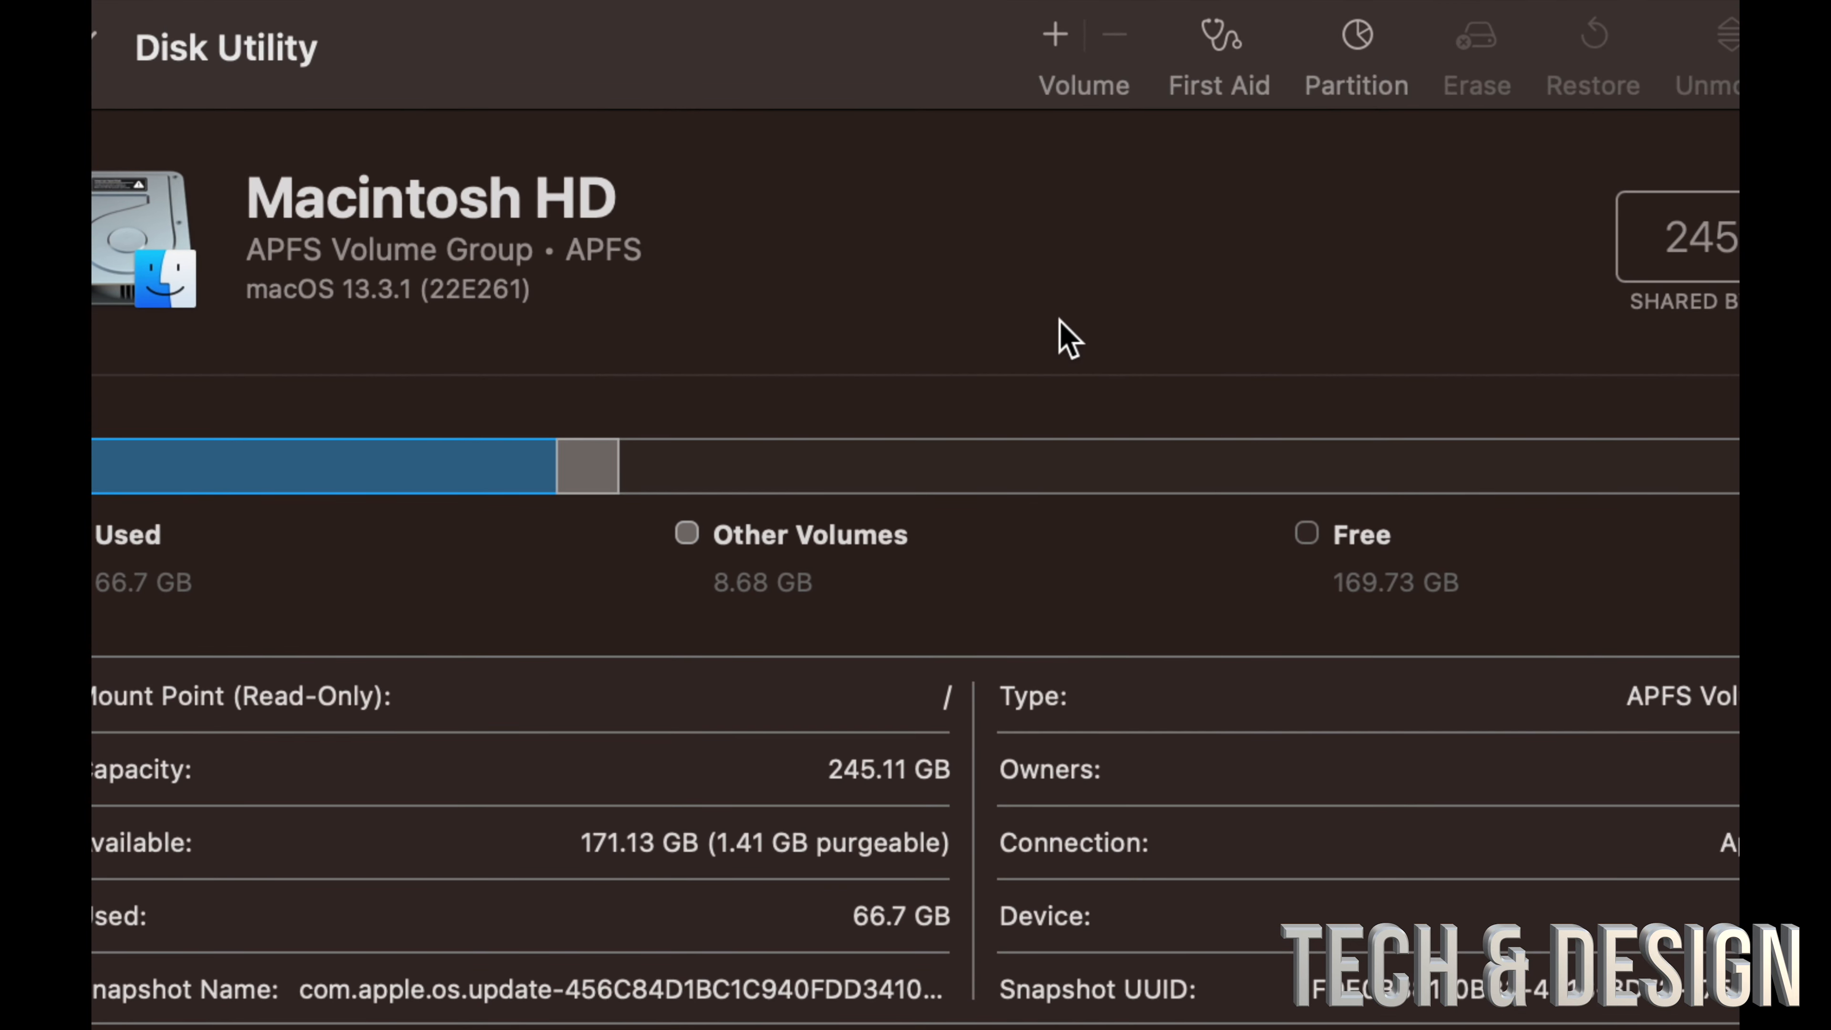
pyautogui.moveTo(1169, 337)
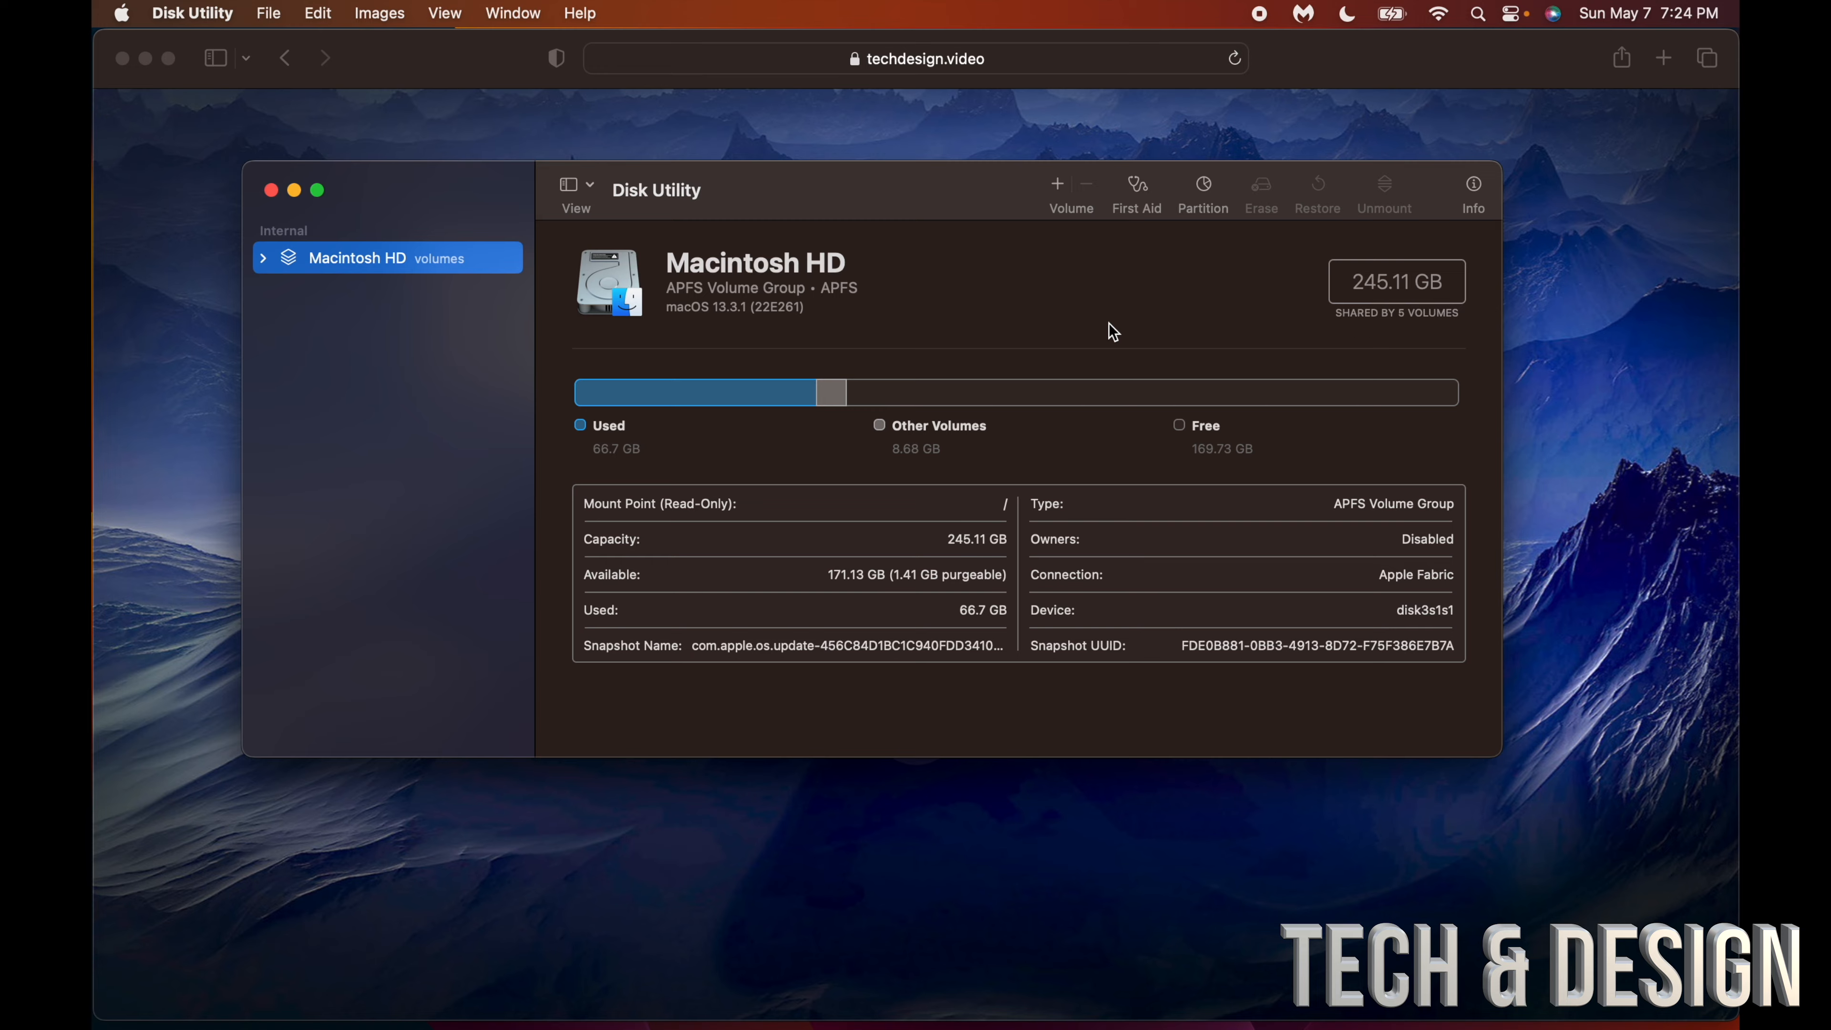
pyautogui.moveTo(1450, 17)
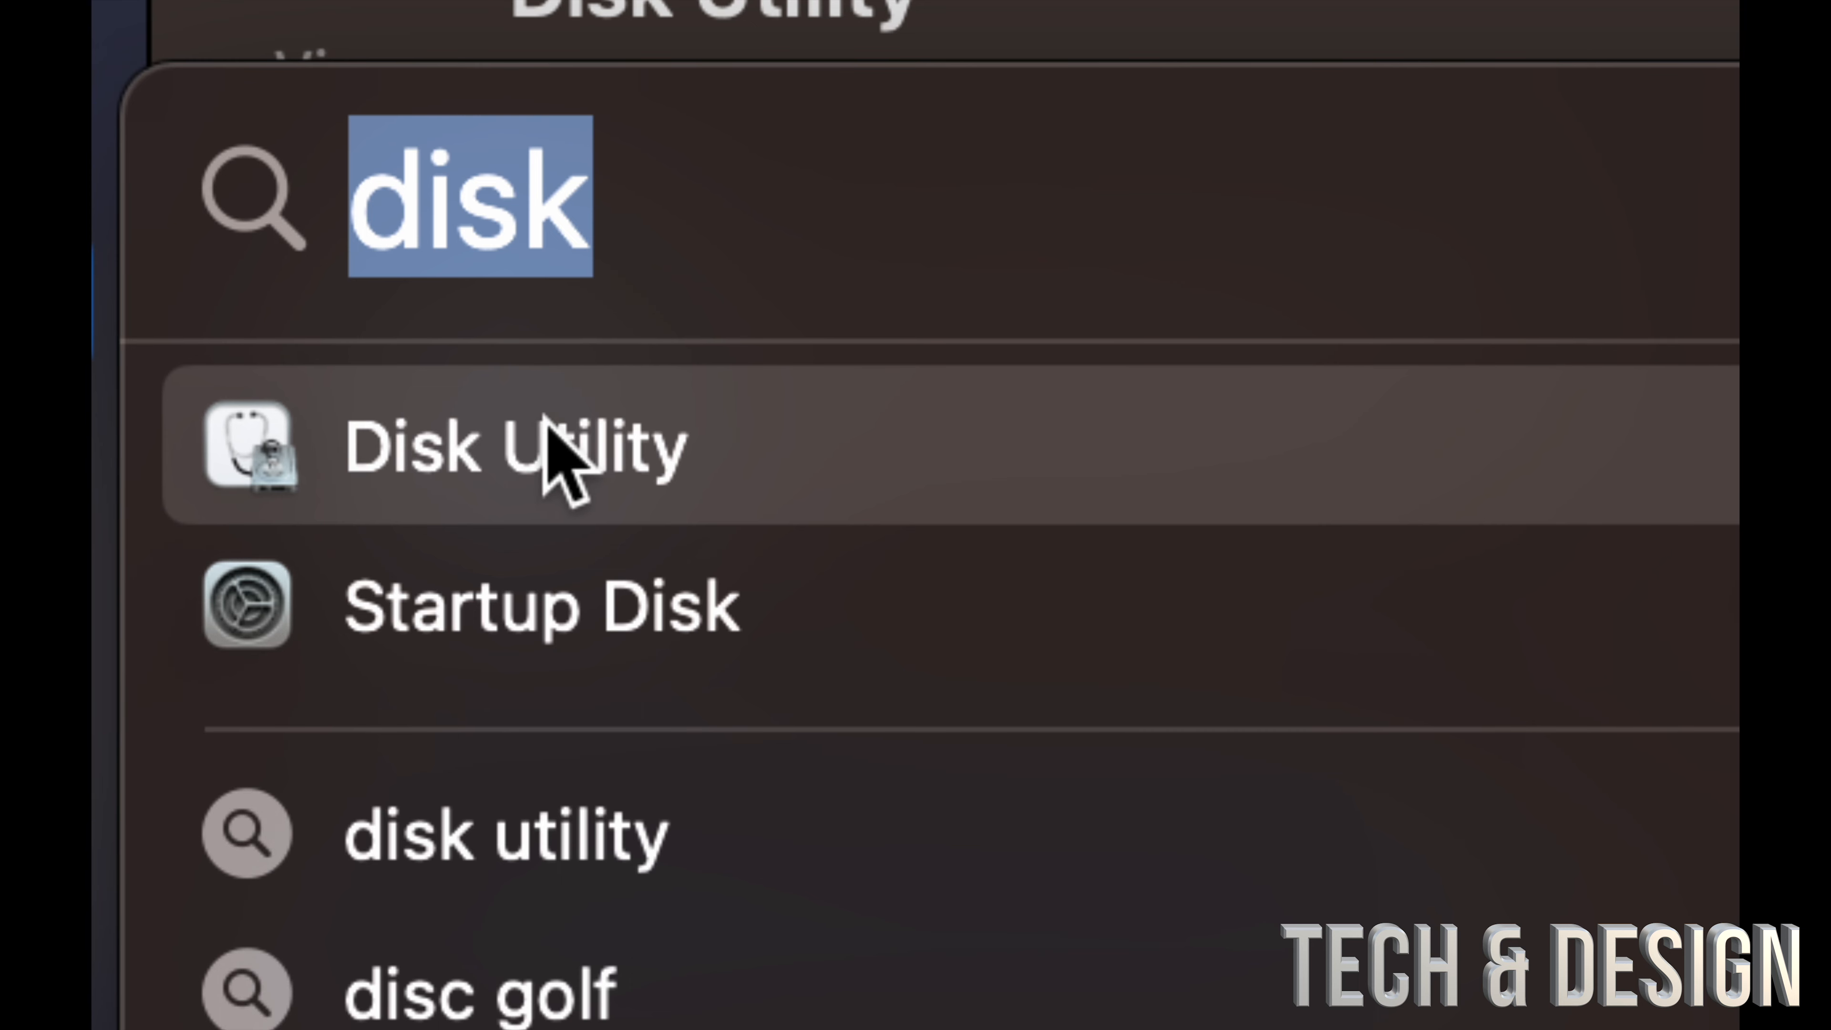
pyautogui.moveTo(792, 248)
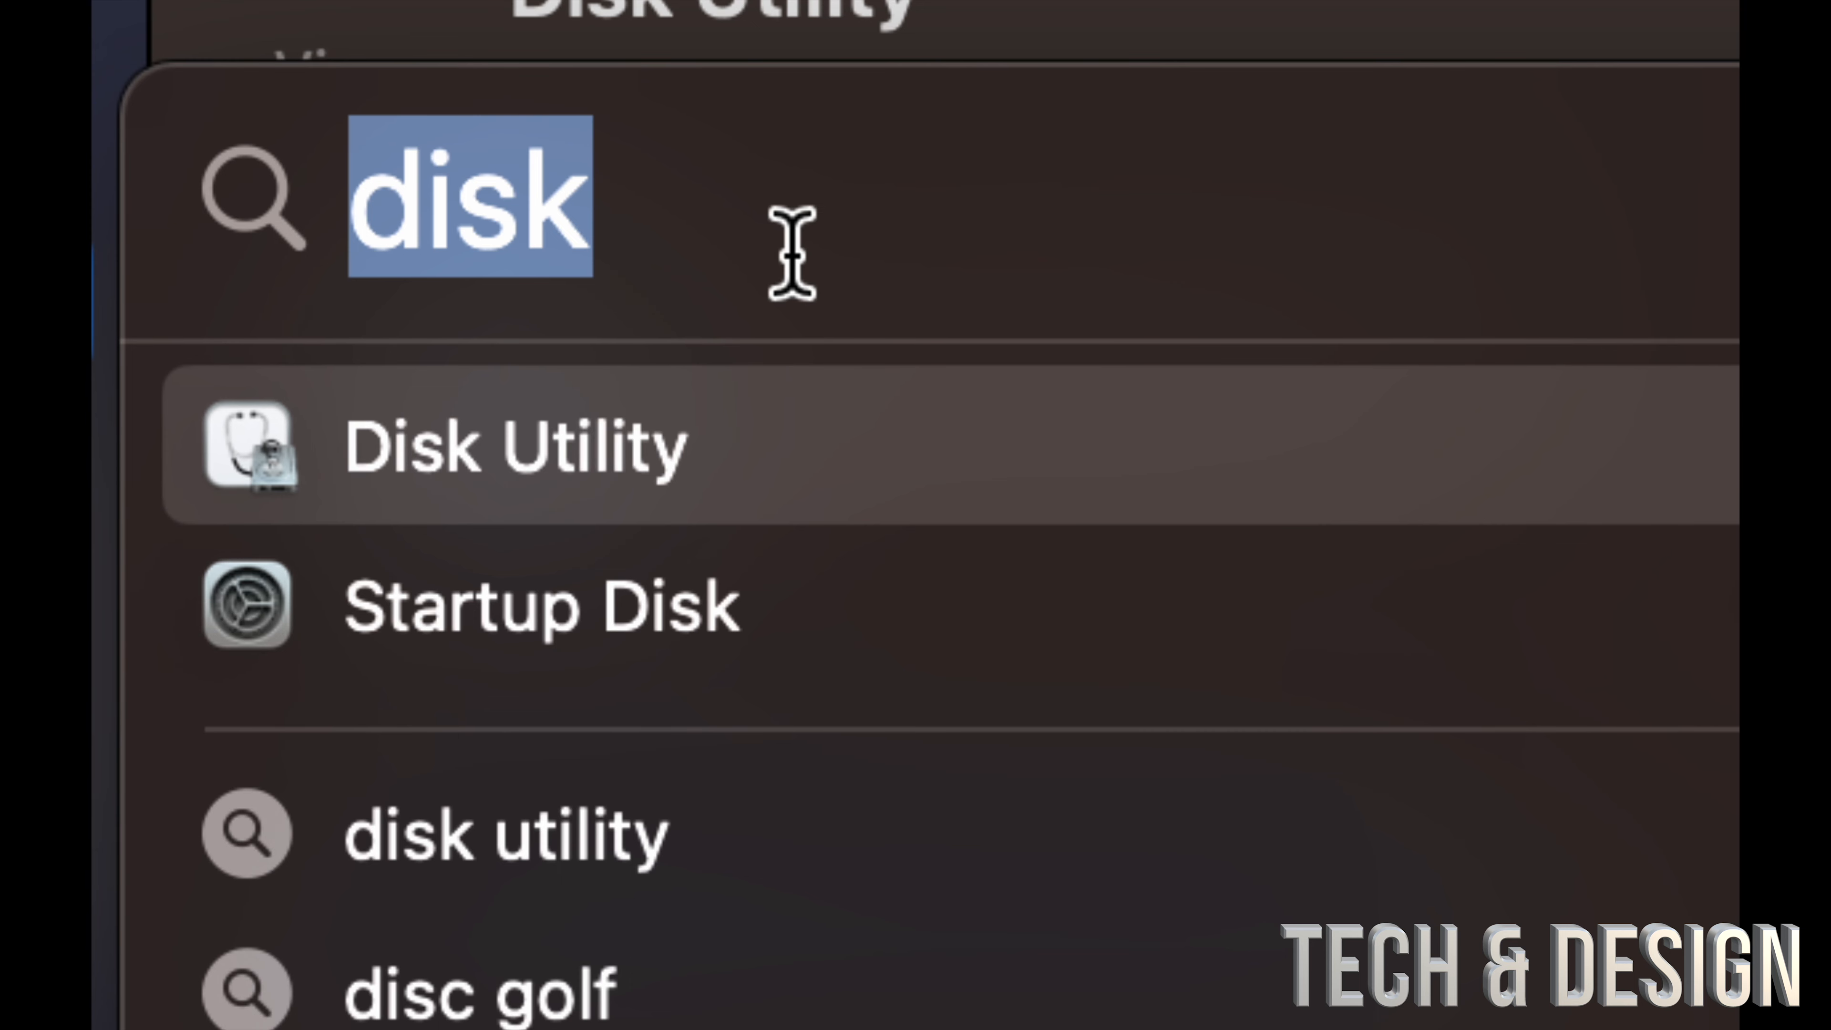
# Step: Launch Disk Utility from Spotlight and expand the Macintosh HD volume group in the sidebar
pyautogui.click(514, 447)
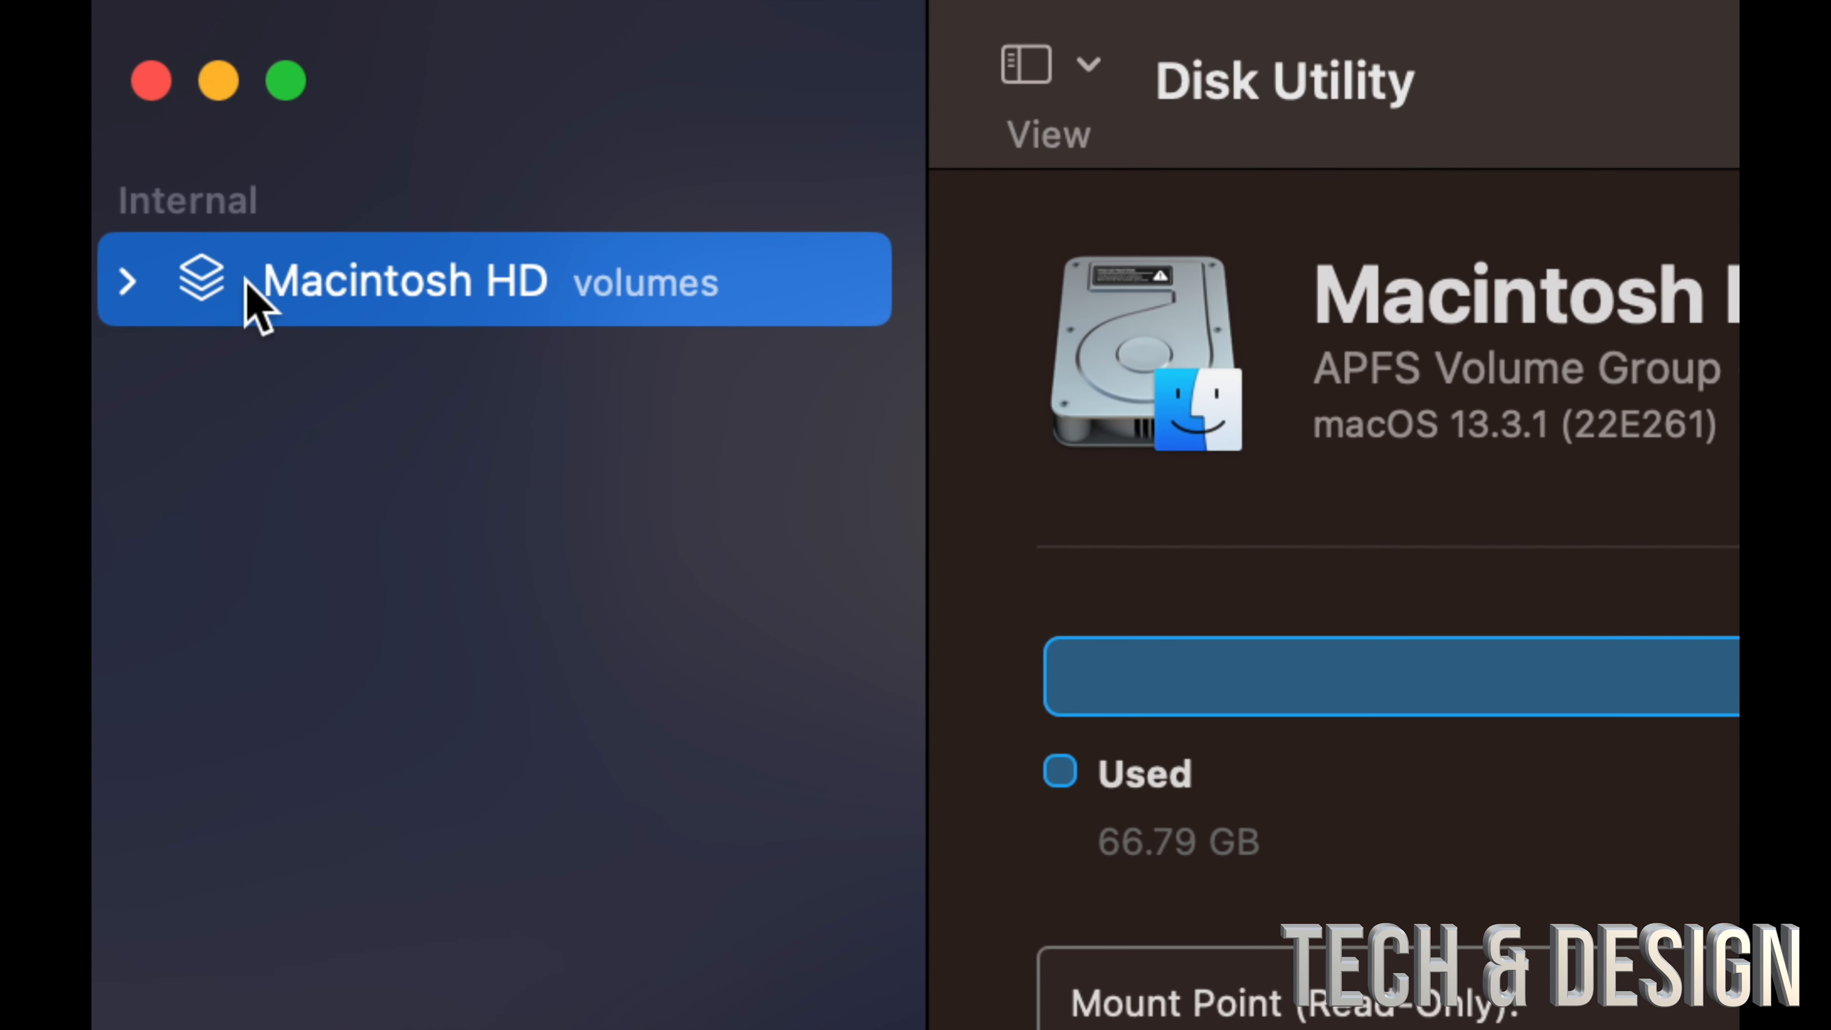
pyautogui.moveTo(602, 309)
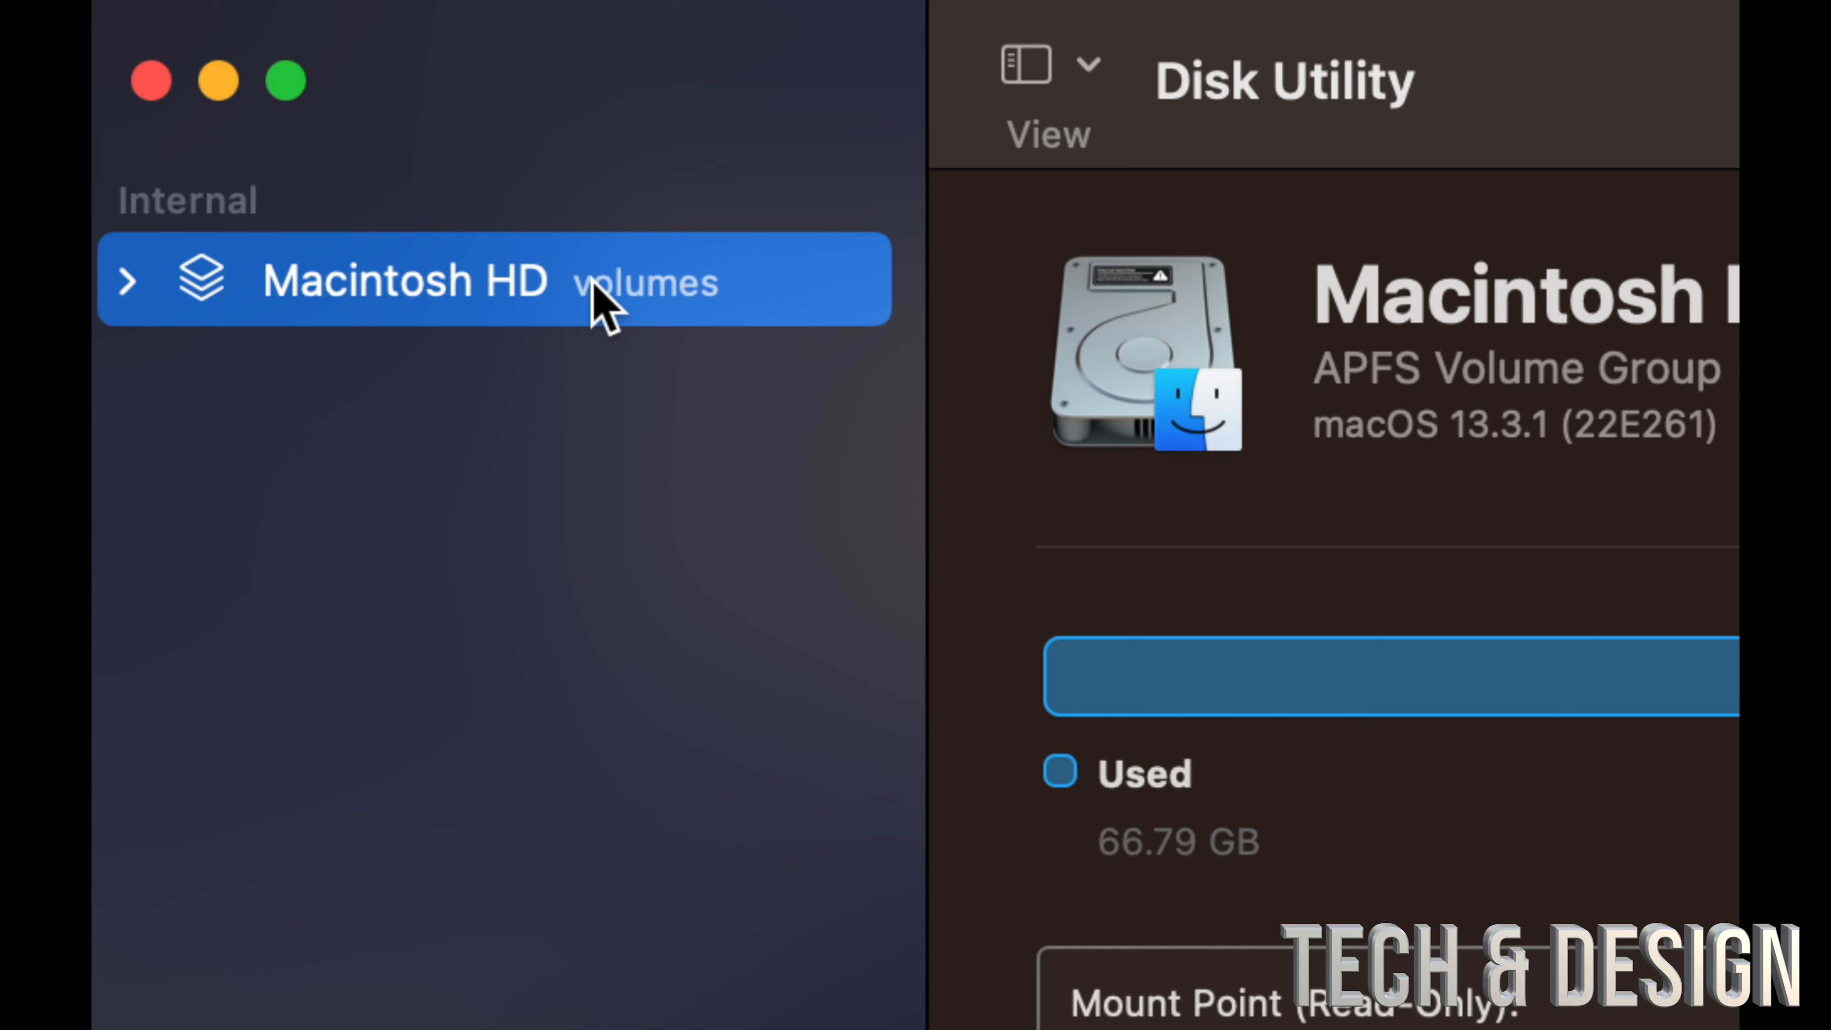
pyautogui.click(127, 280)
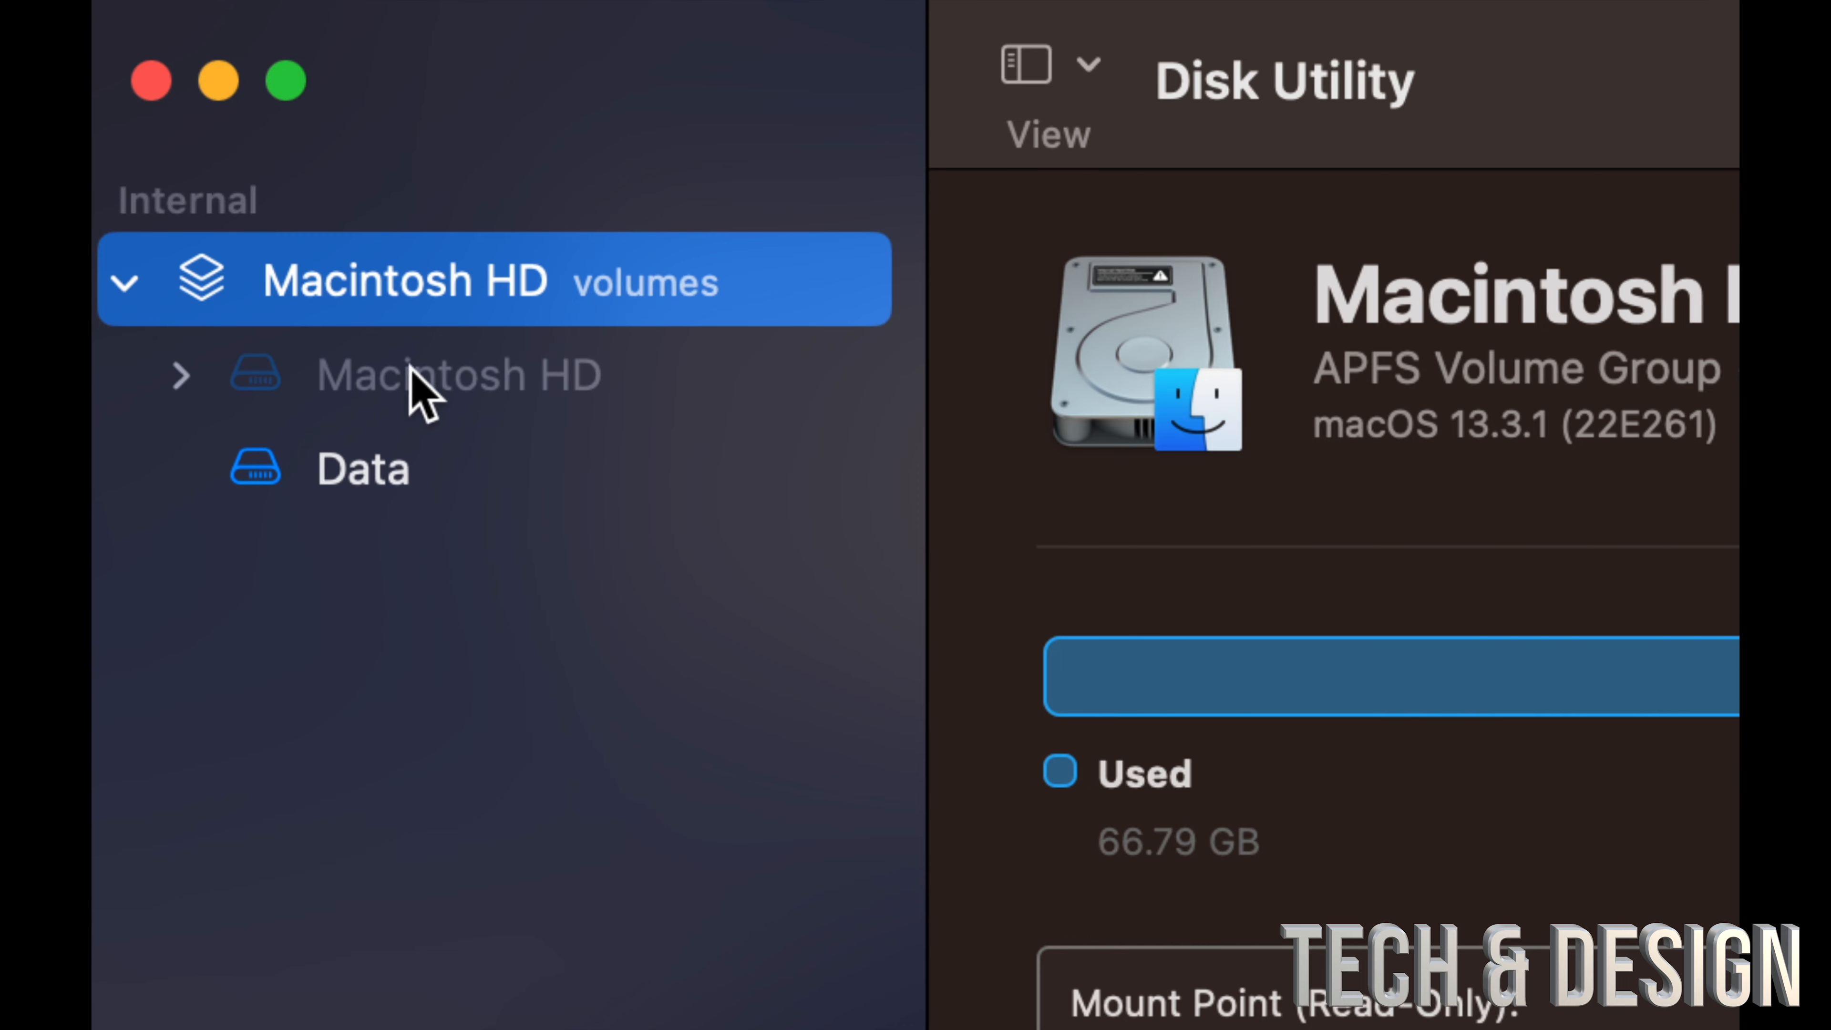
pyautogui.moveTo(529, 250)
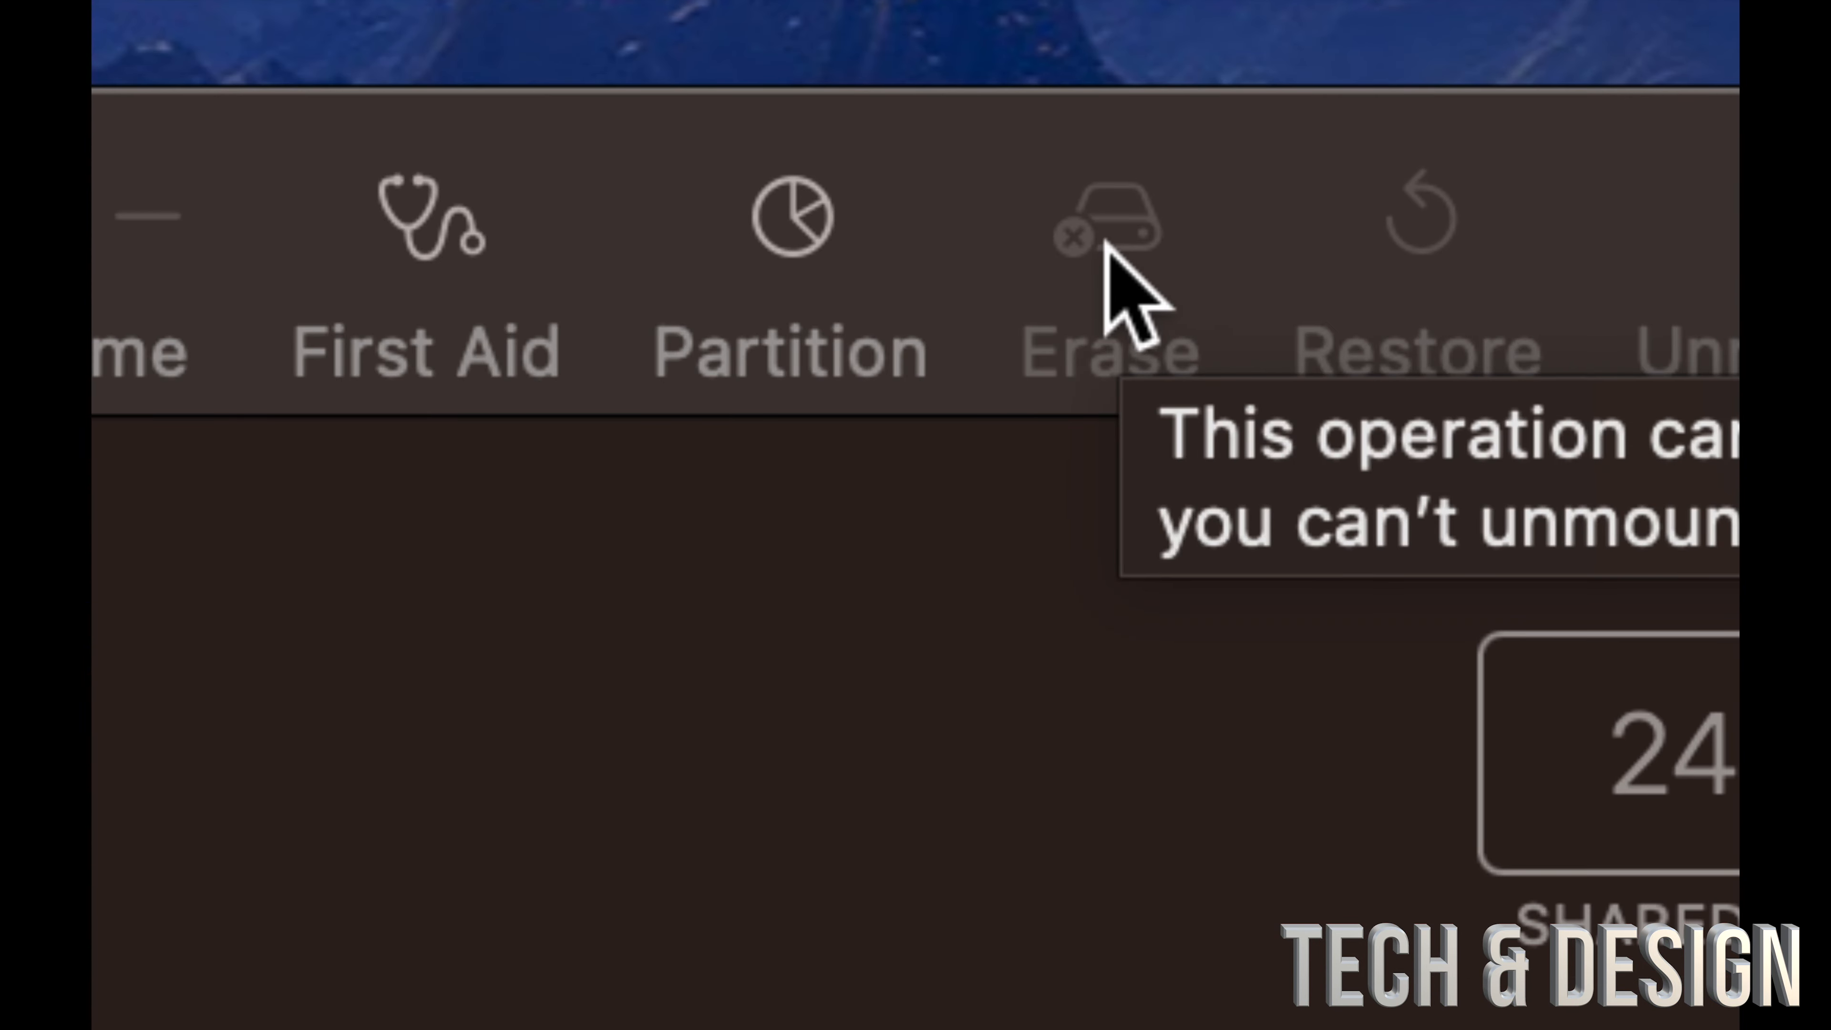
pyautogui.moveTo(957, 730)
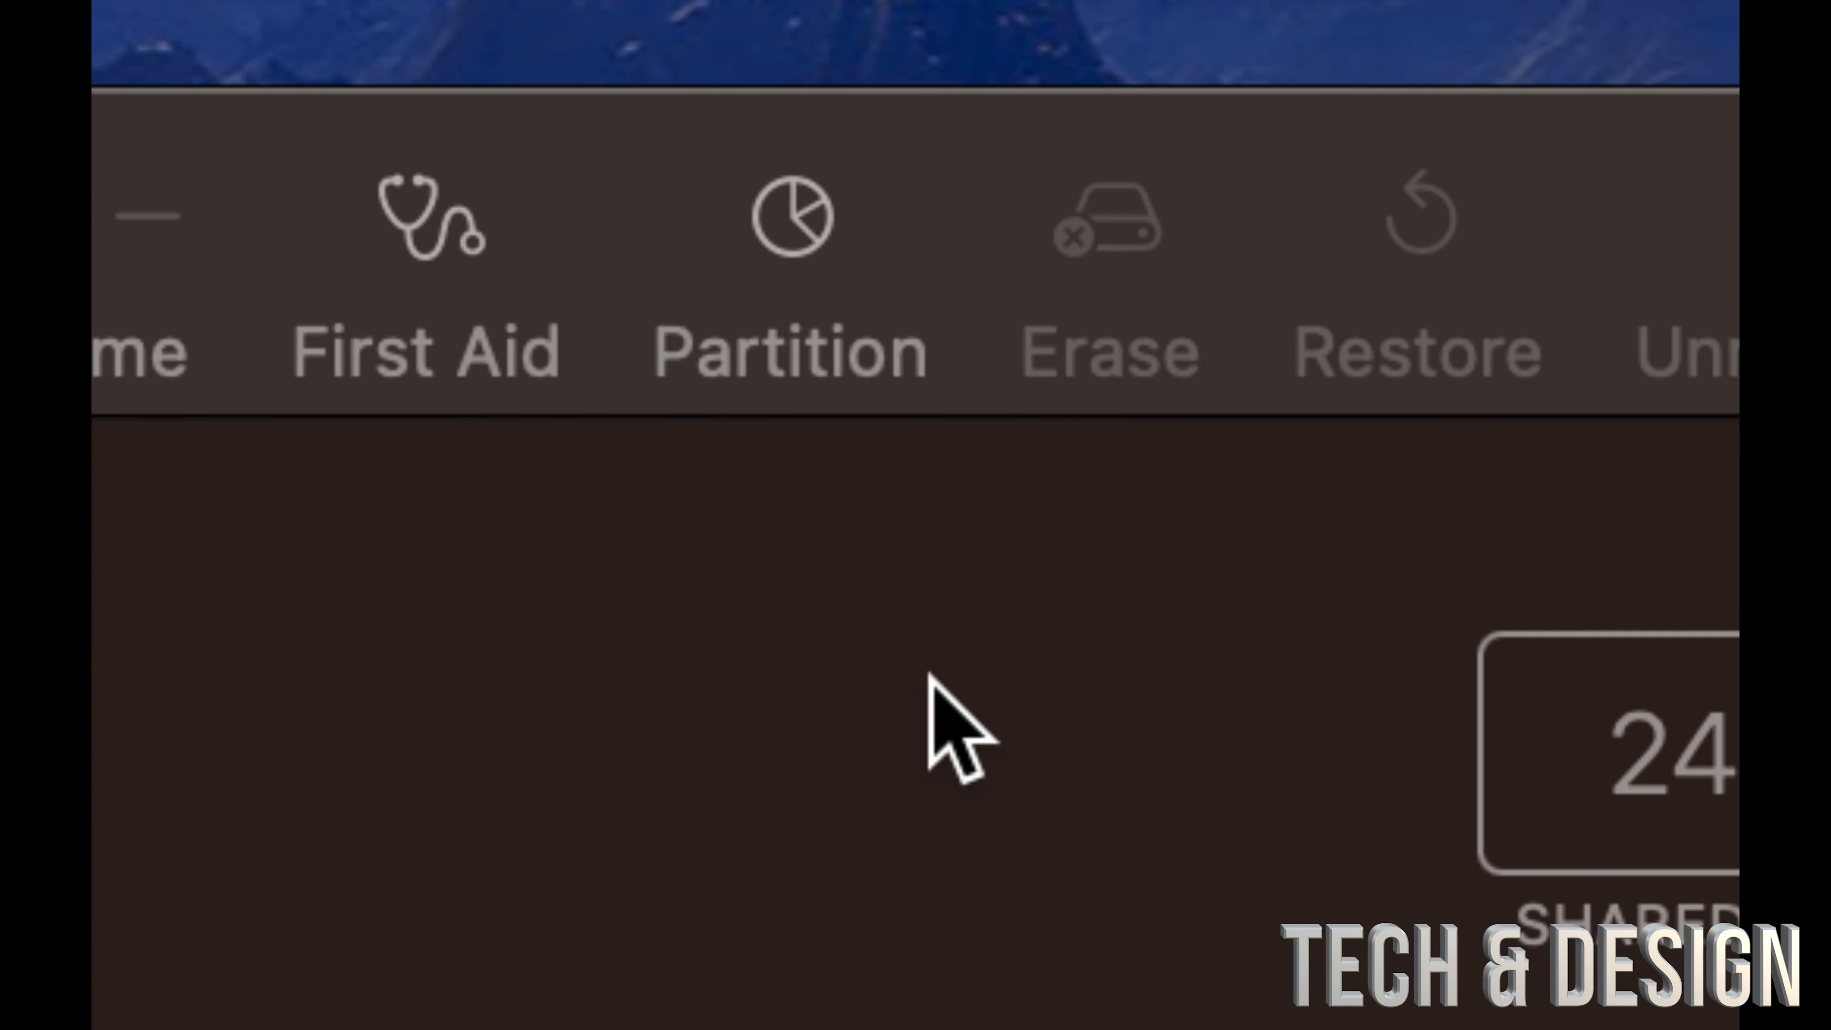
pyautogui.moveTo(957, 724)
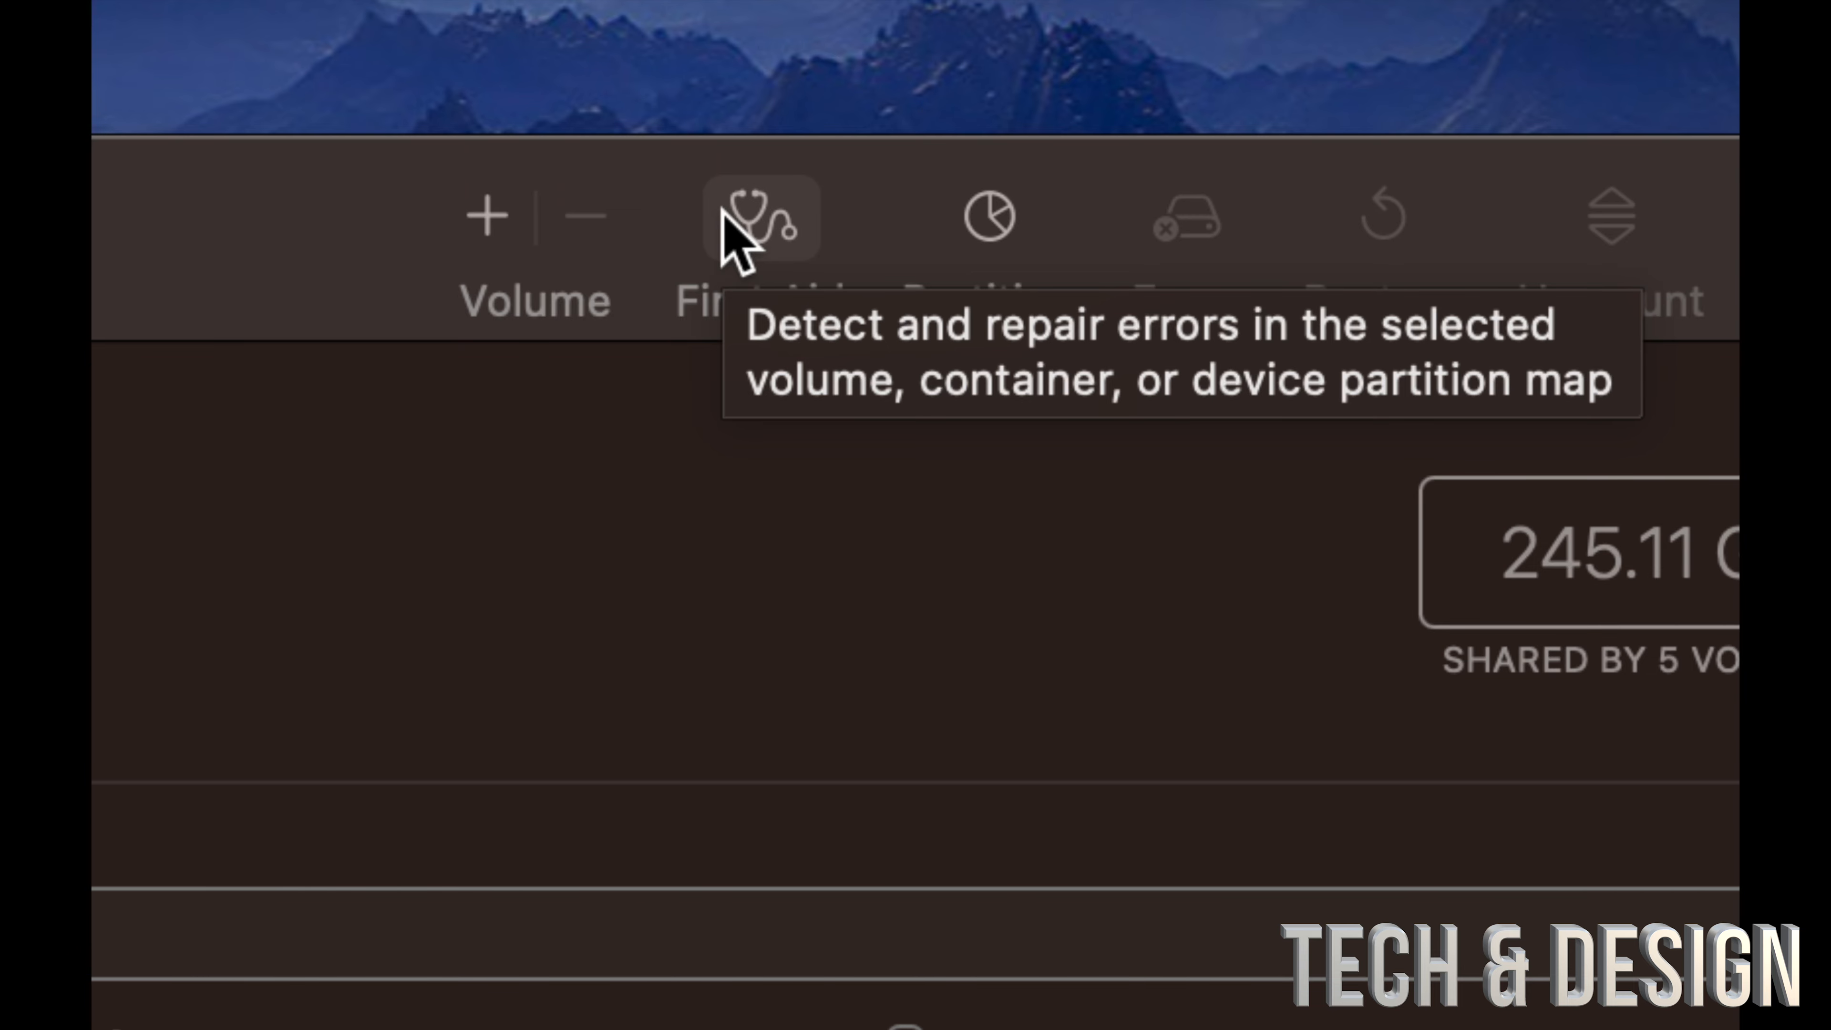
pyautogui.moveTo(770, 234)
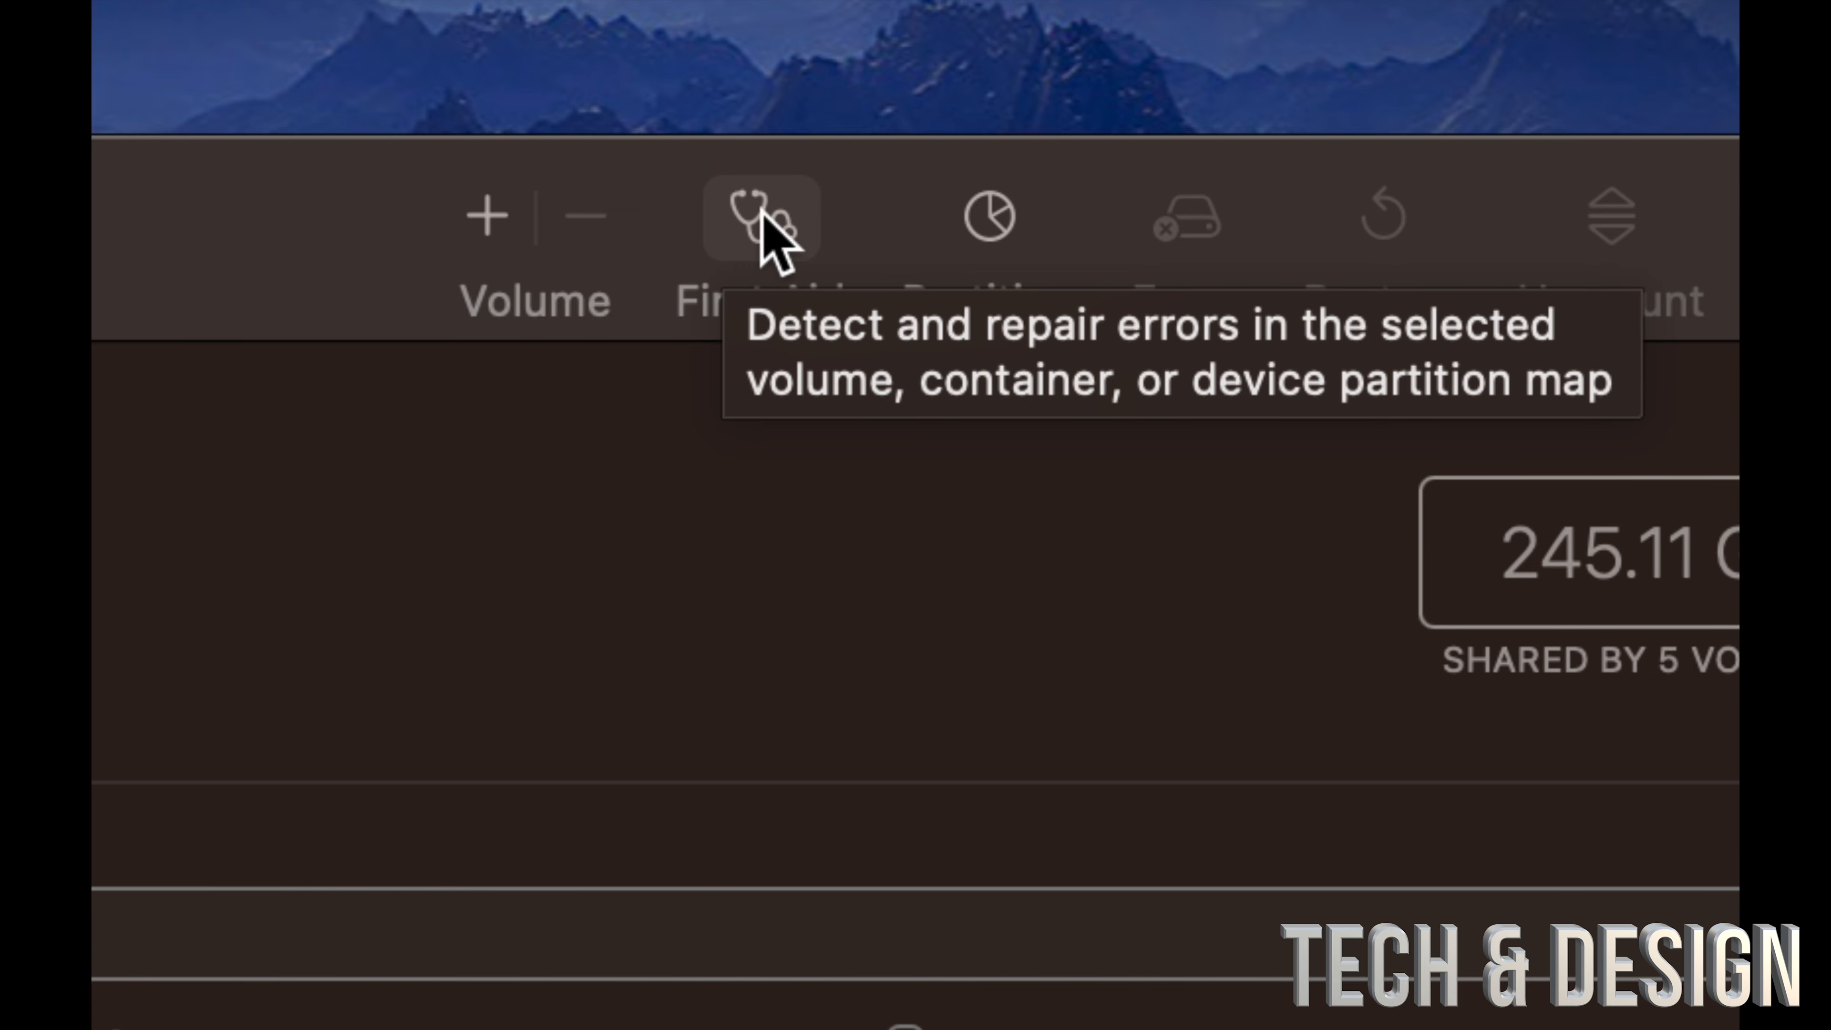
# Step: Start First Aid on Macintosh HD and confirm Run, reaching the startup-volume warning
pyautogui.click(760, 217)
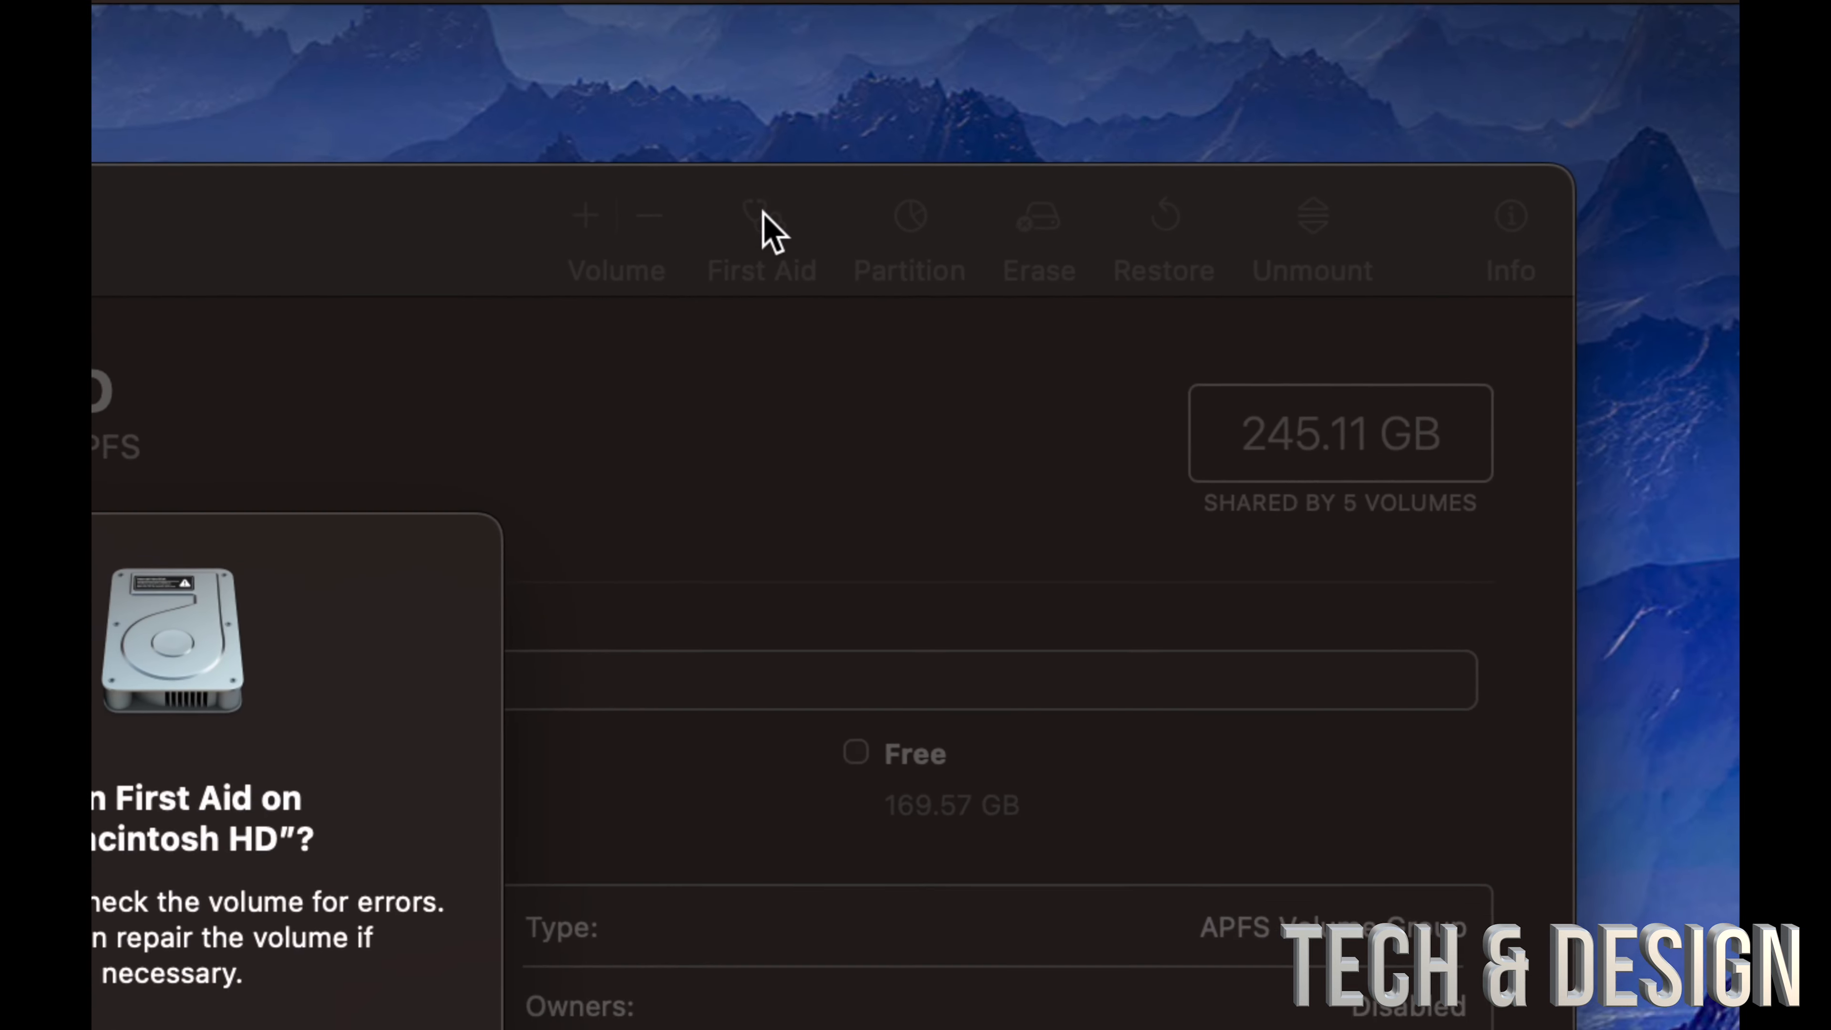
pyautogui.click(760, 216)
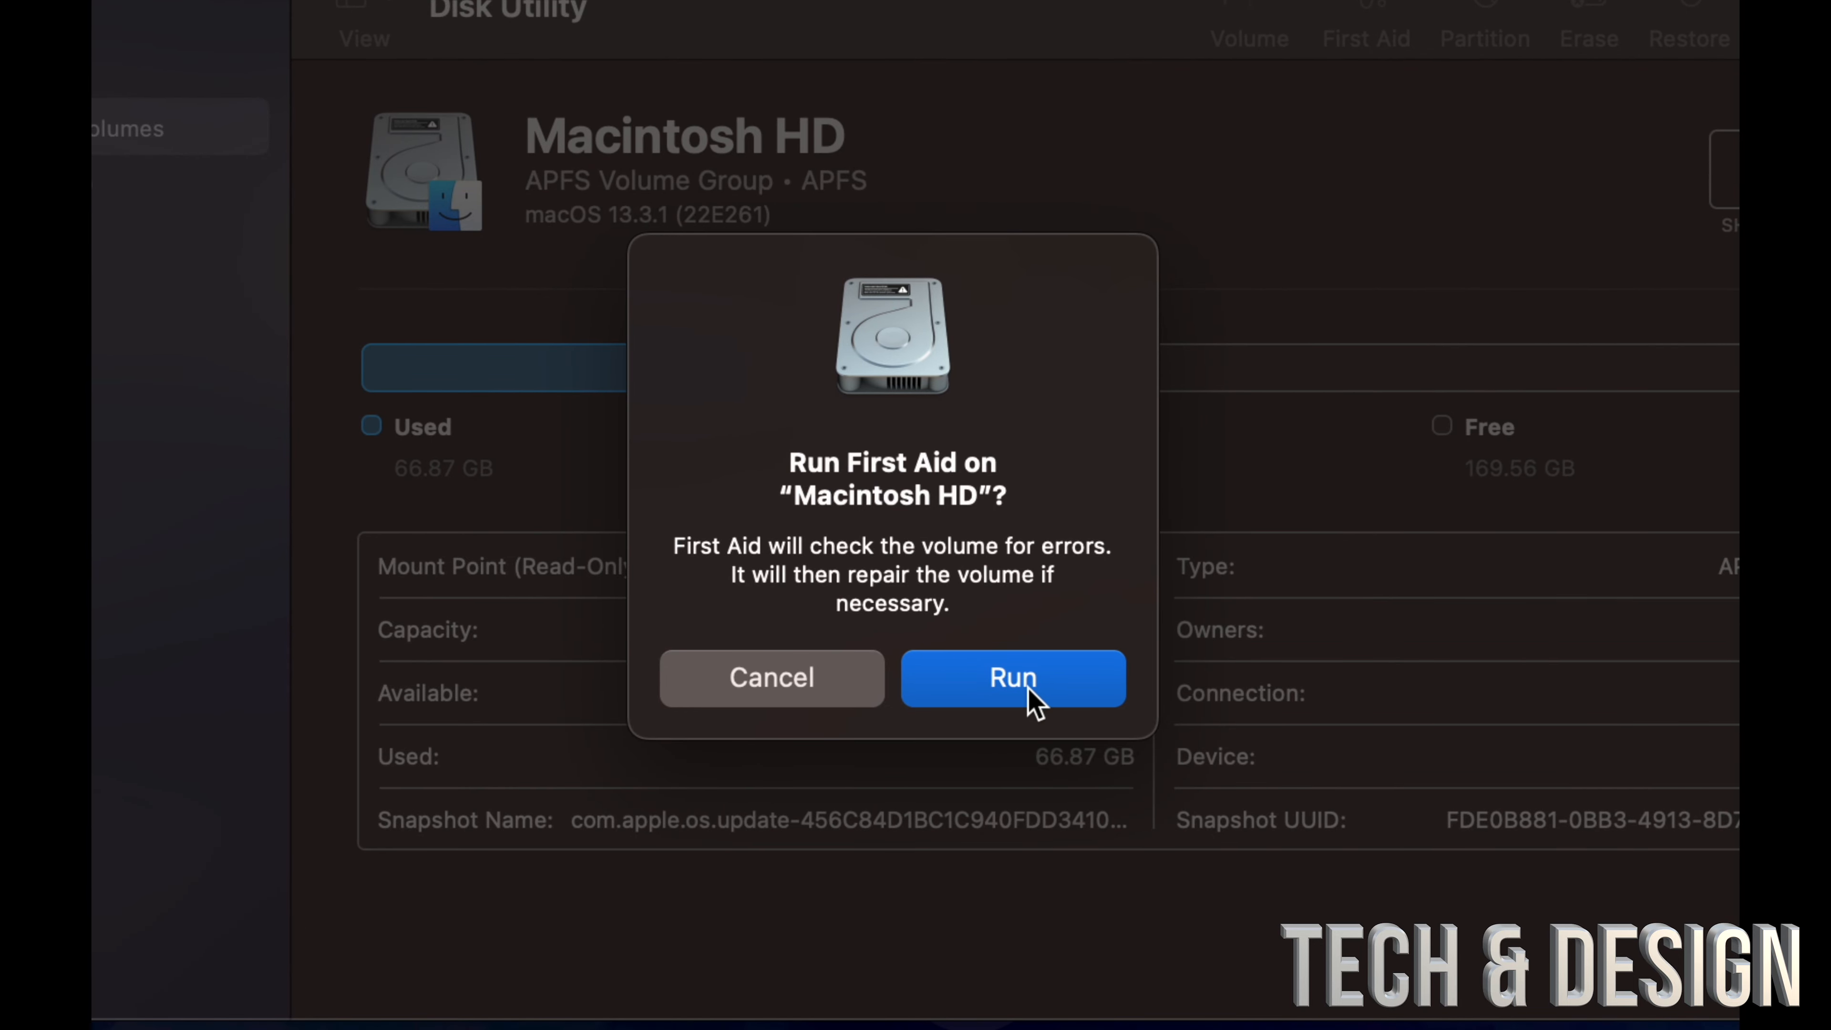
pyautogui.click(1013, 677)
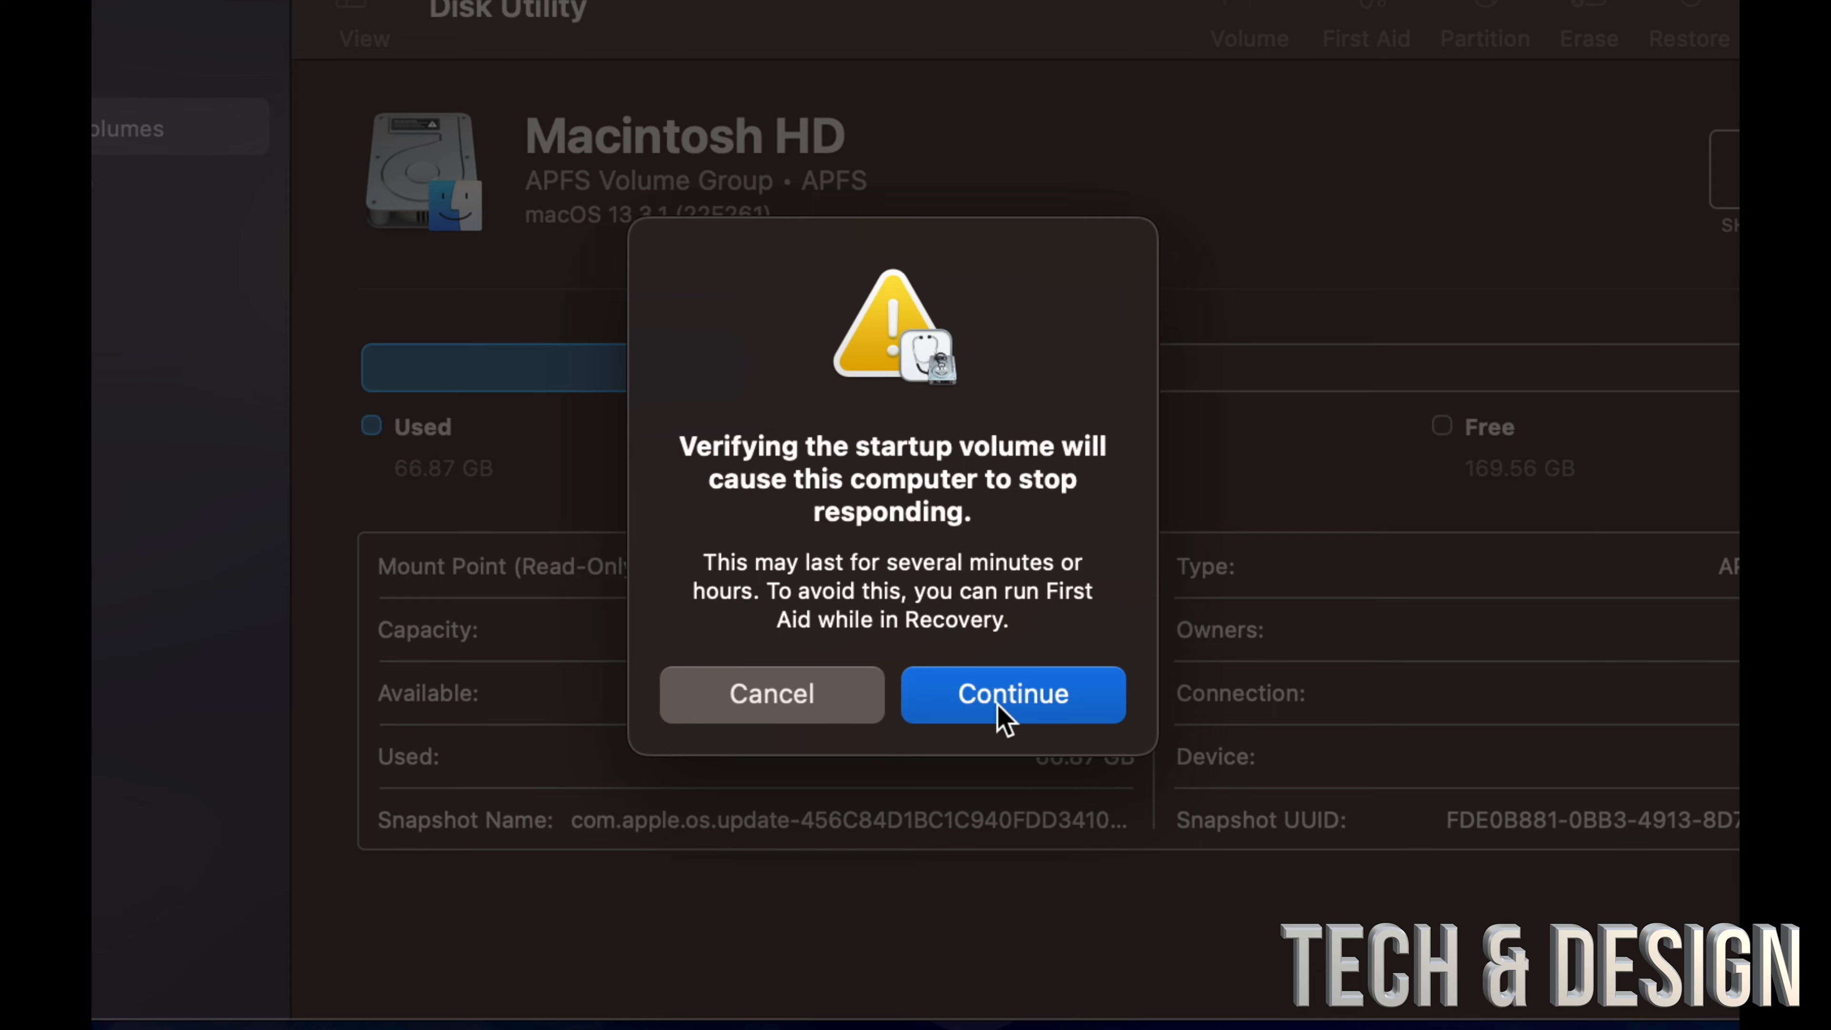
# Step: Continue past the warning, let First Aid finish with 'Operation successful', and dismiss with Done
pyautogui.click(1013, 693)
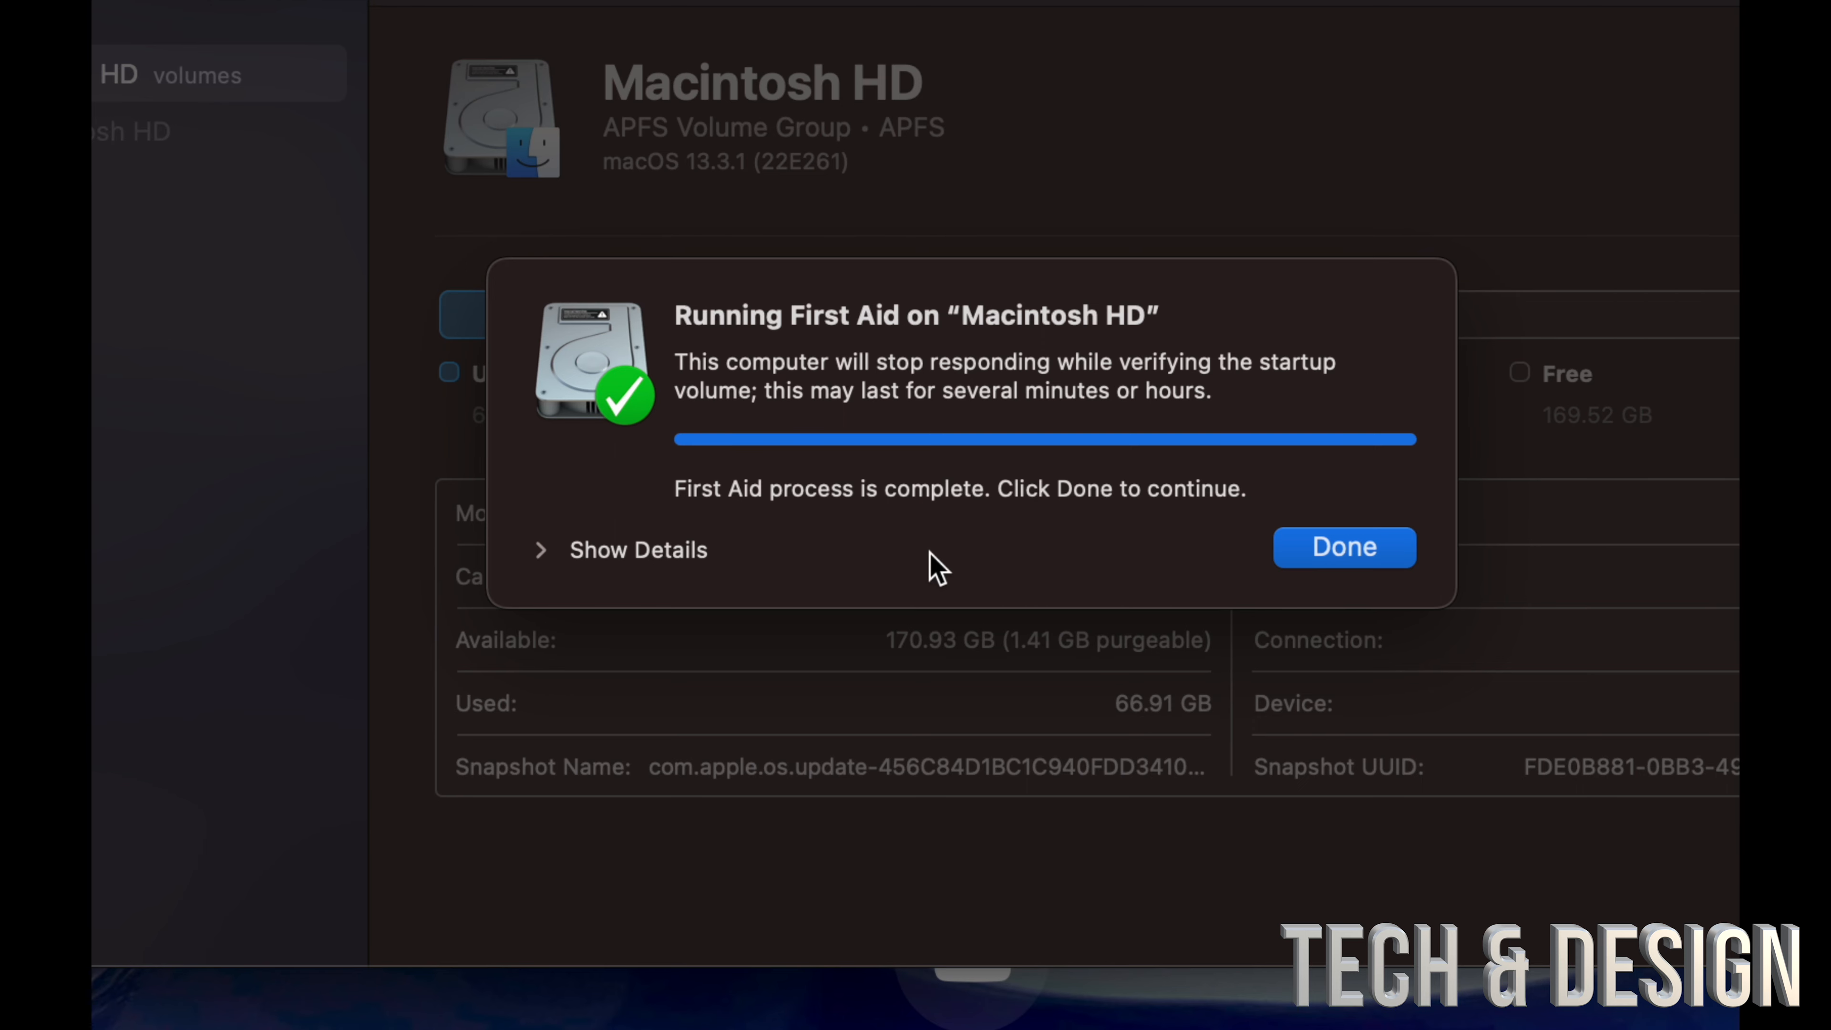
pyautogui.moveTo(550, 561)
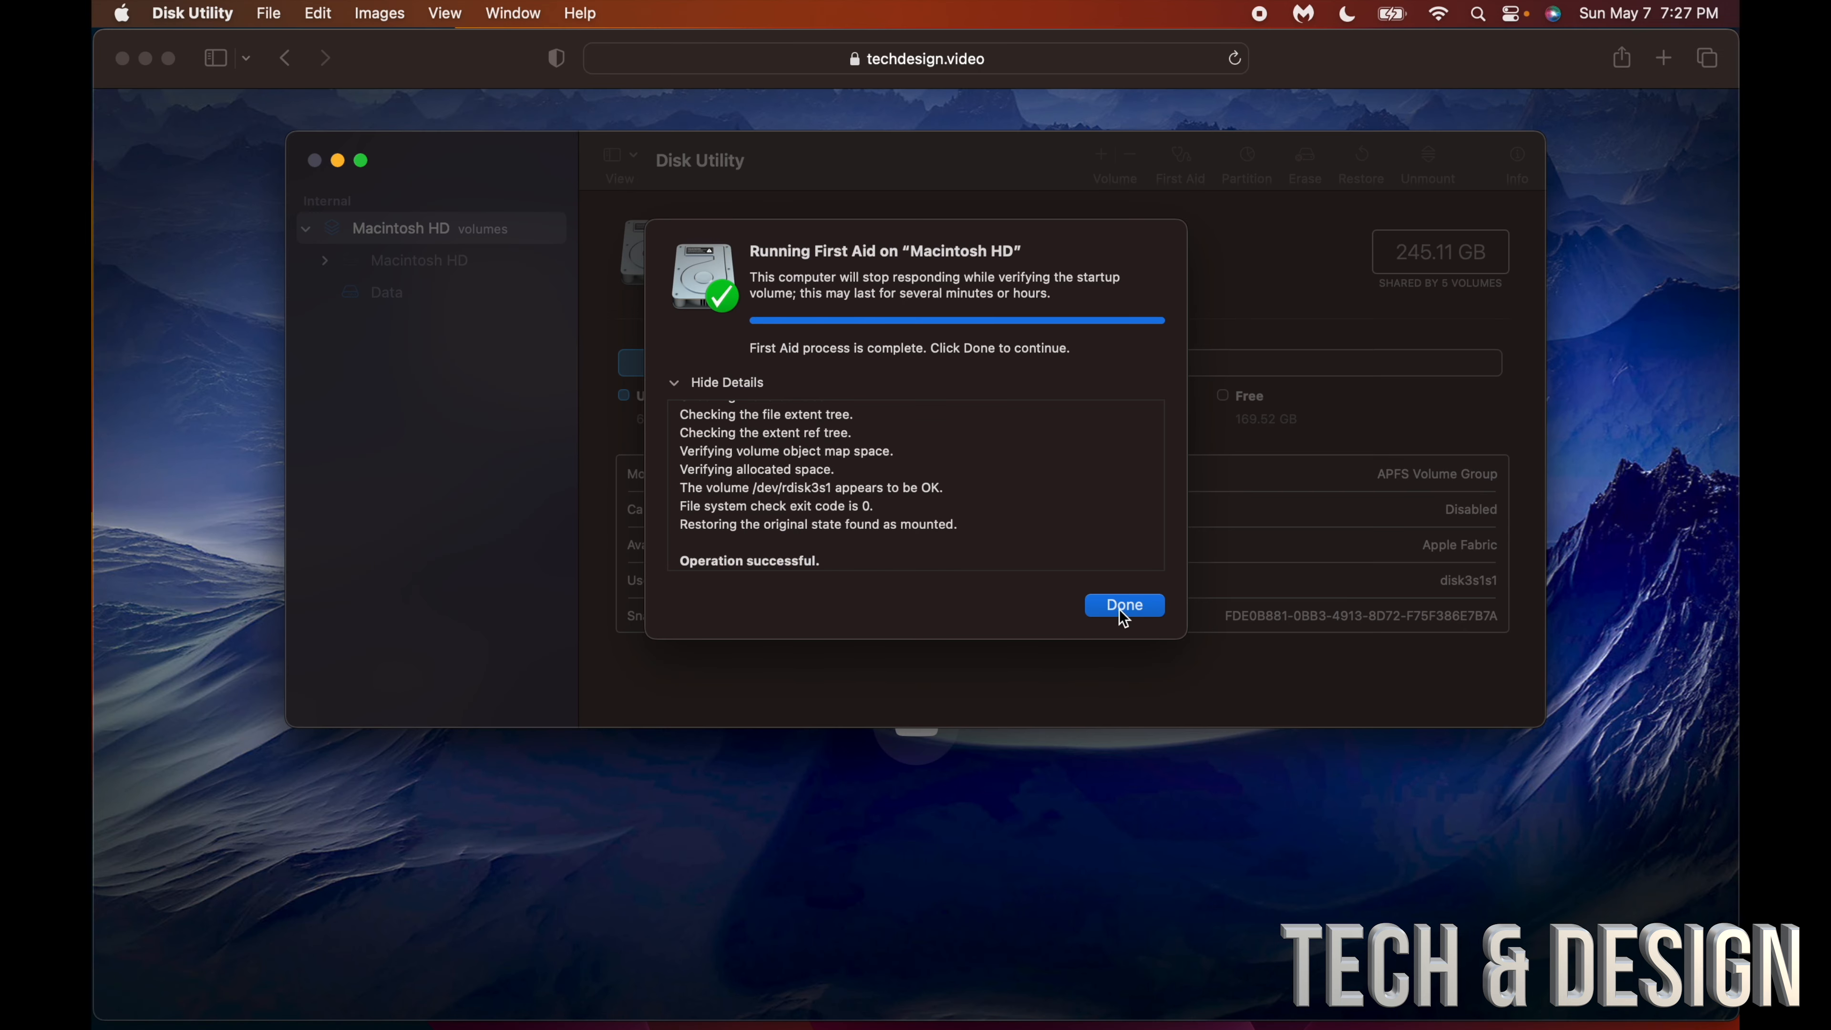
pyautogui.click(1122, 604)
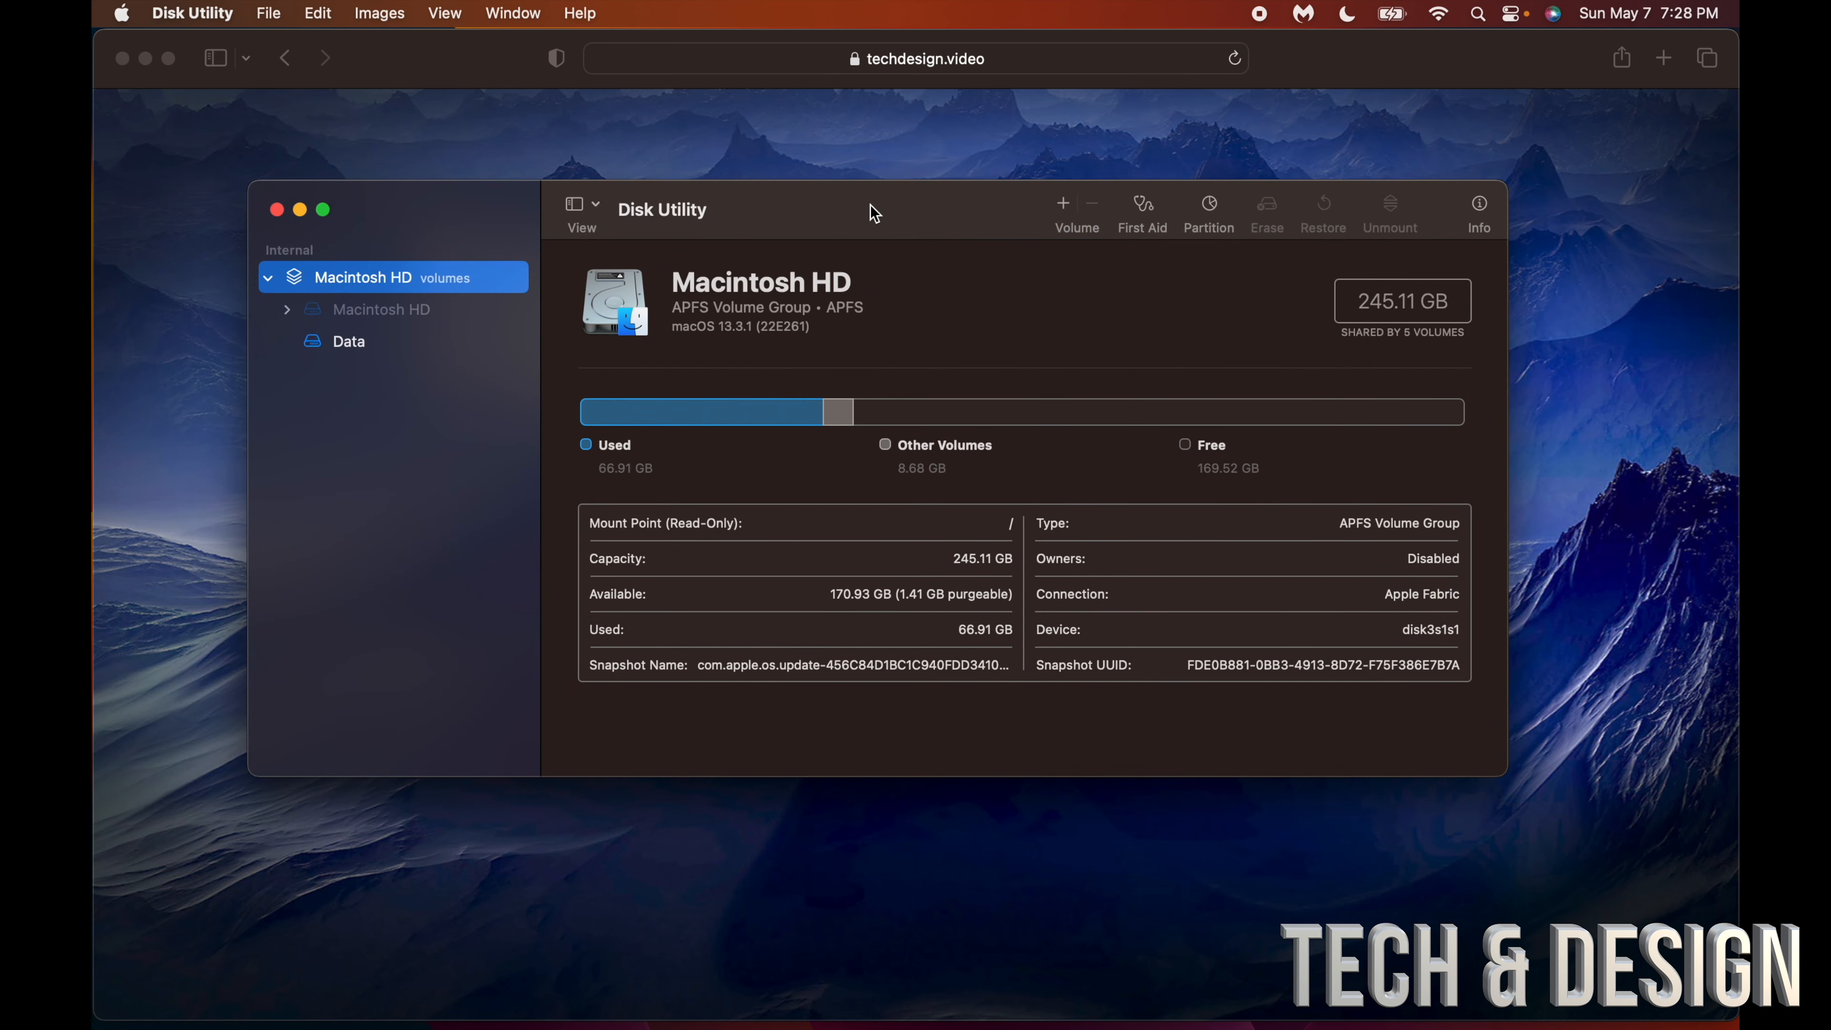